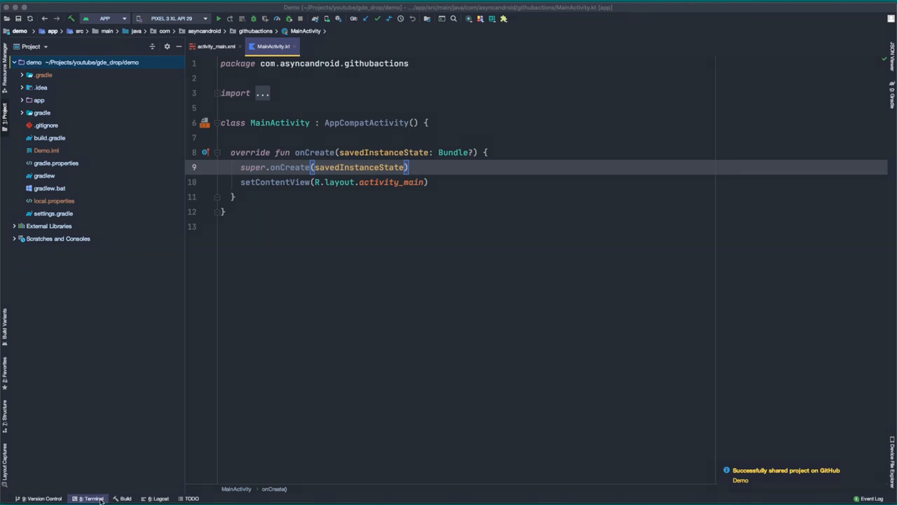
Step: Run git checkout -b ne/actions in the Terminal to create and switch to the branch
click(90, 498)
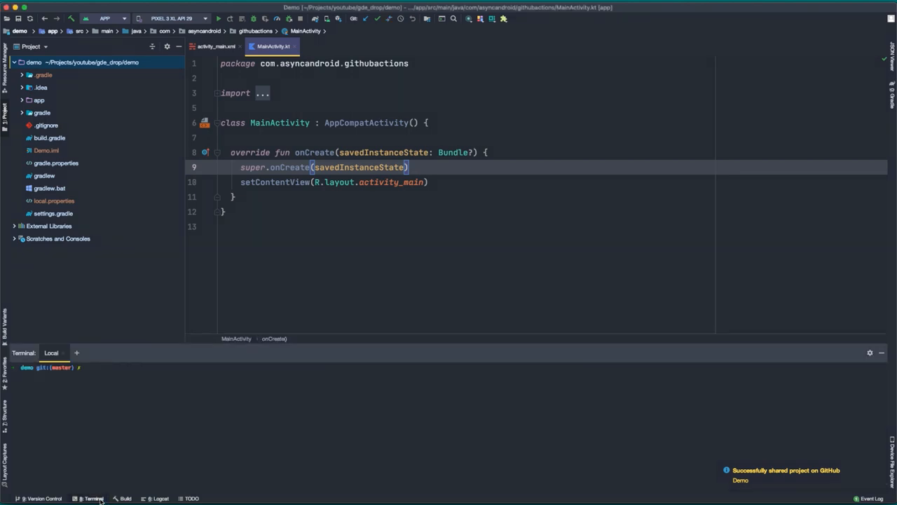
text(git checkout)
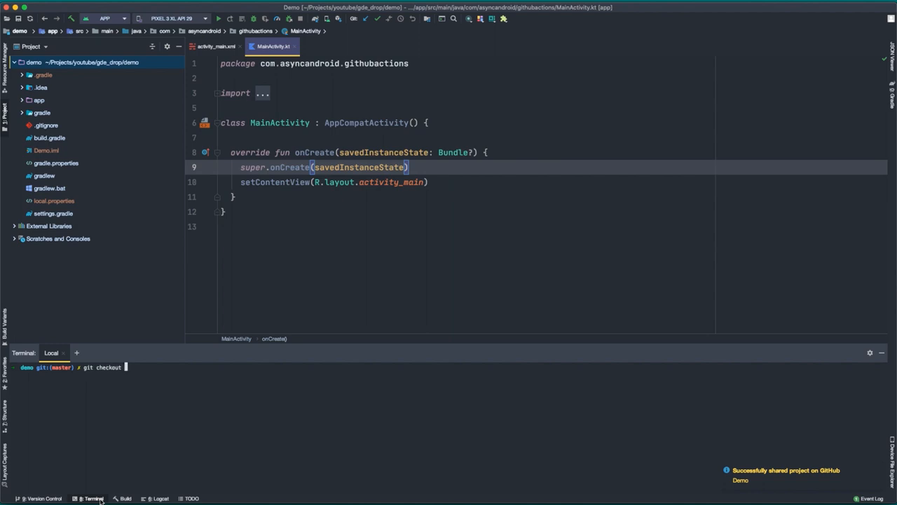
text(-b ne/ac)
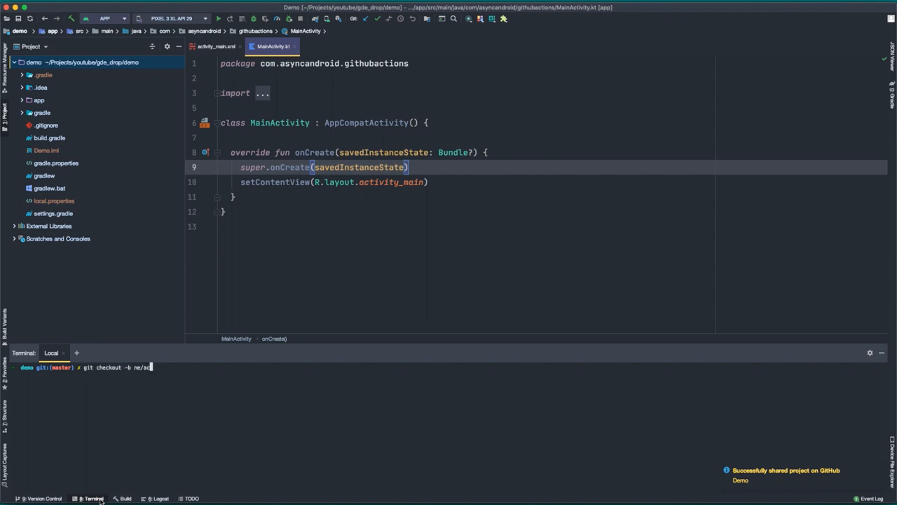
key(Return)
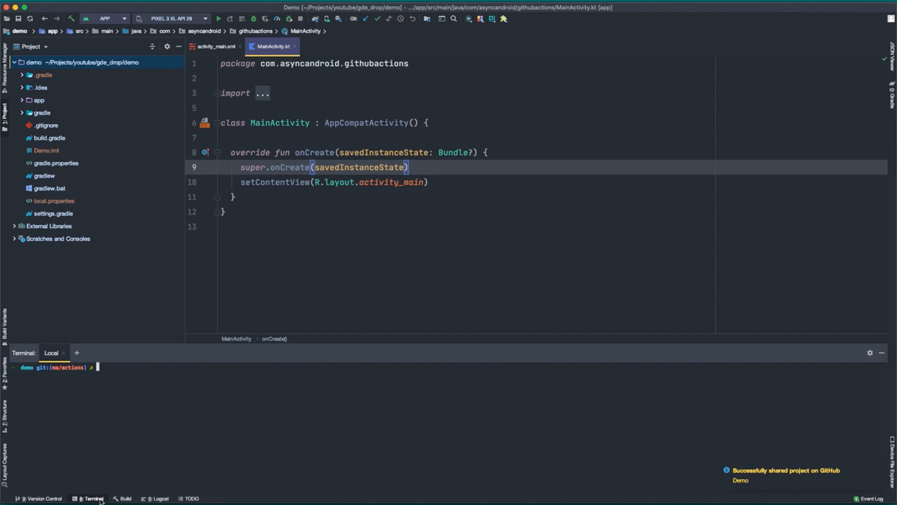
click(91, 499)
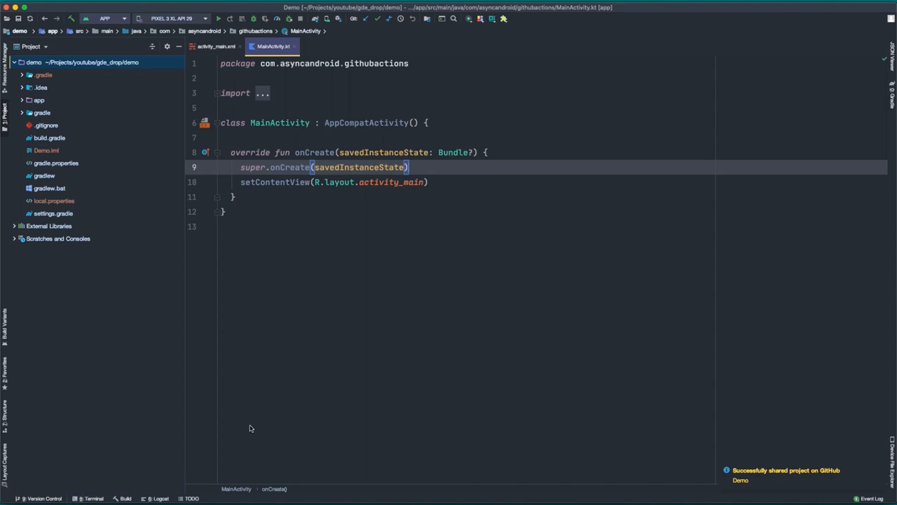
Step: Start a plain New File from the project root's context menu
click(41, 86)
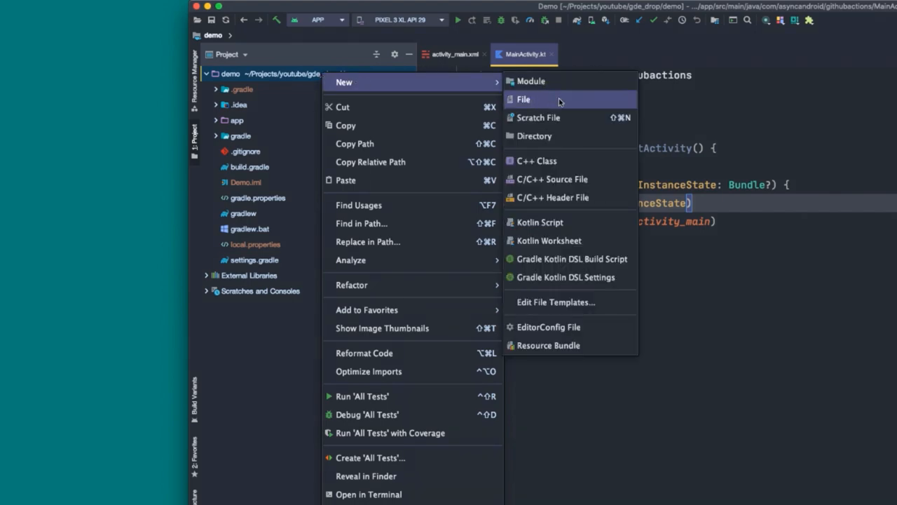
click(524, 98)
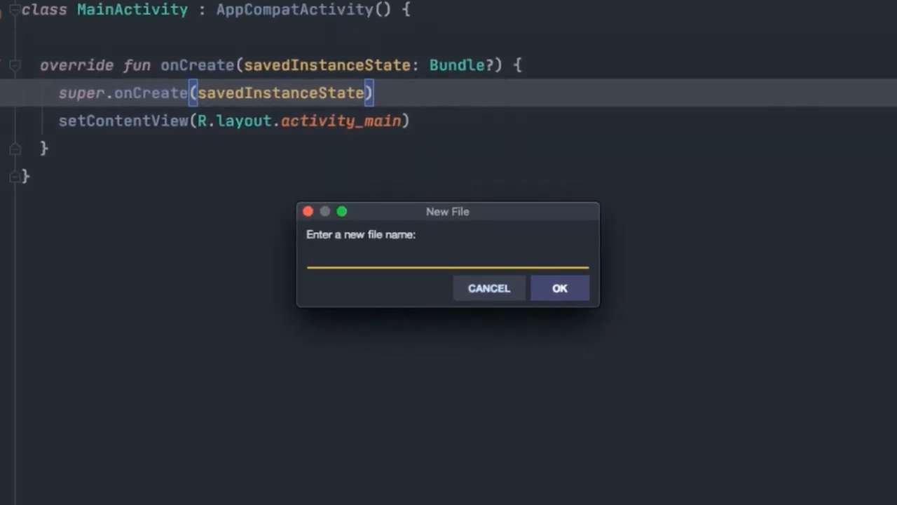
click(449, 266)
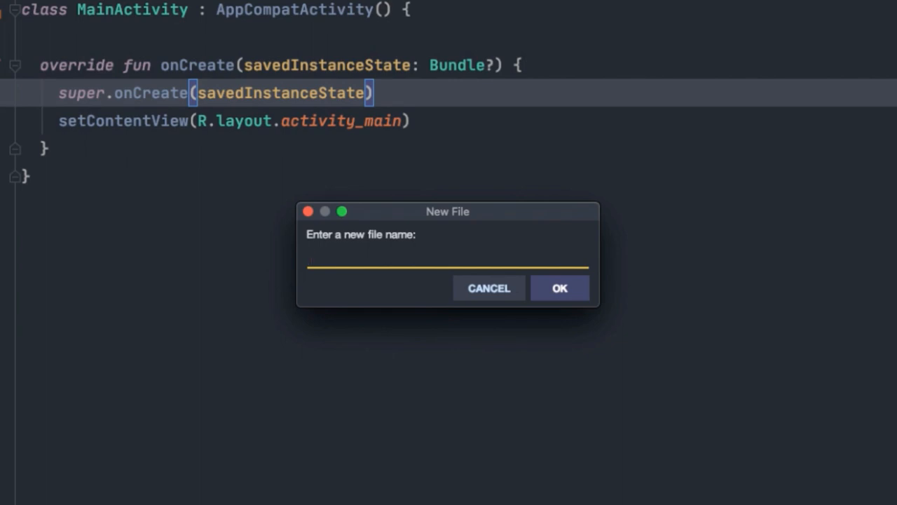
Step: Enter .github/workflows/android_build.yml as the new file's path
text(.githb)
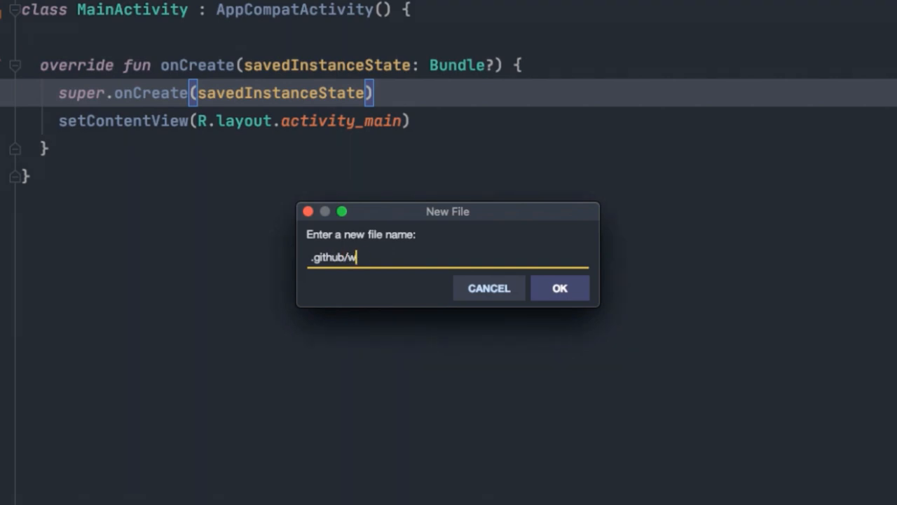
text(orkflows)
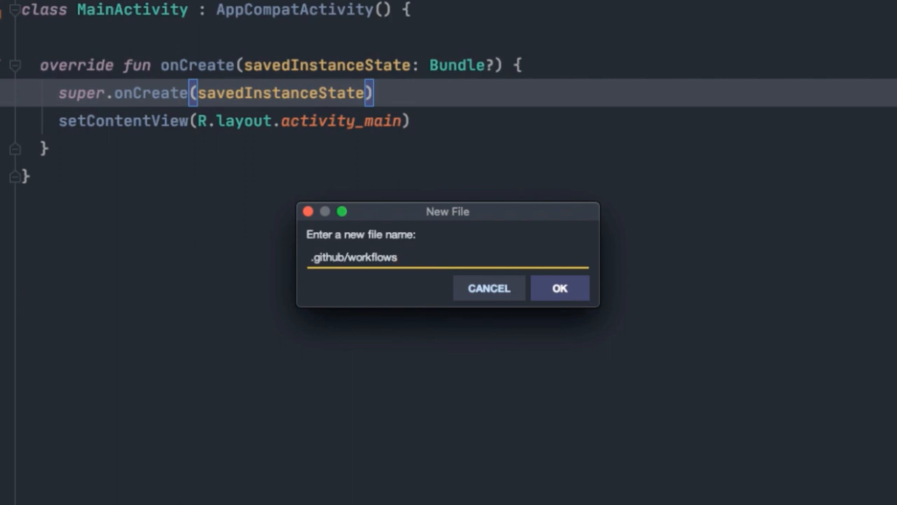
text(/)
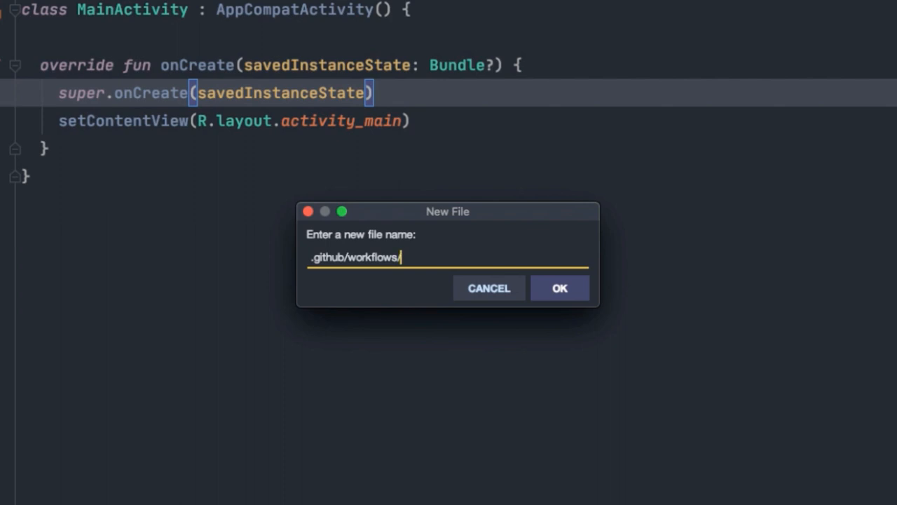
text(android_)
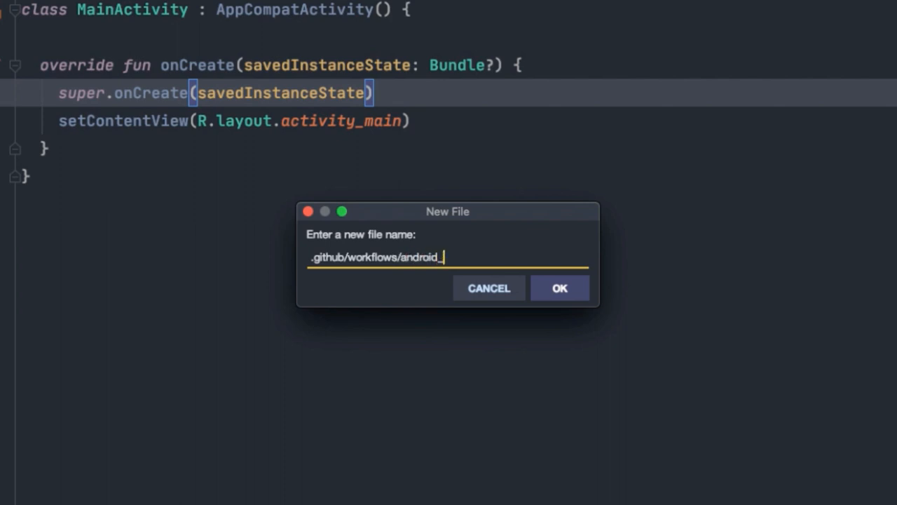
text(build.y)
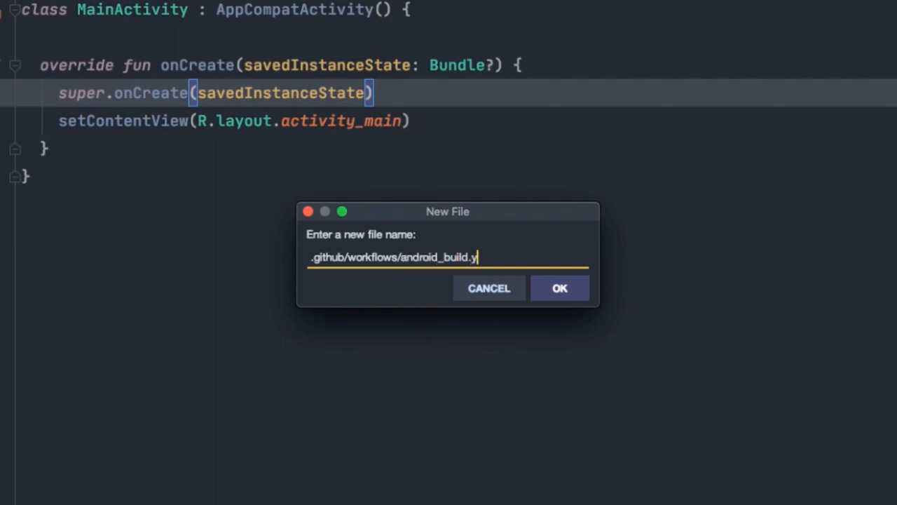
text(ml)
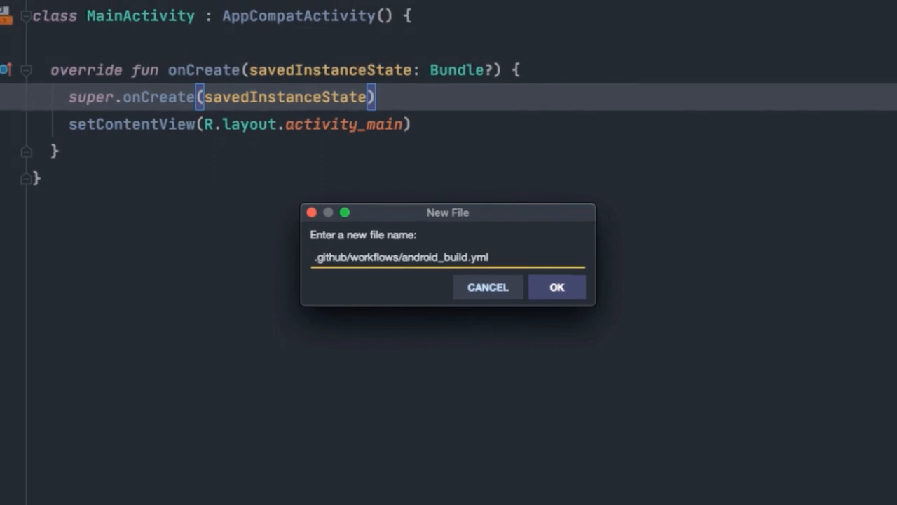
Step: Create android_build.yml and write name: Android Build on its first line
click(555, 288)
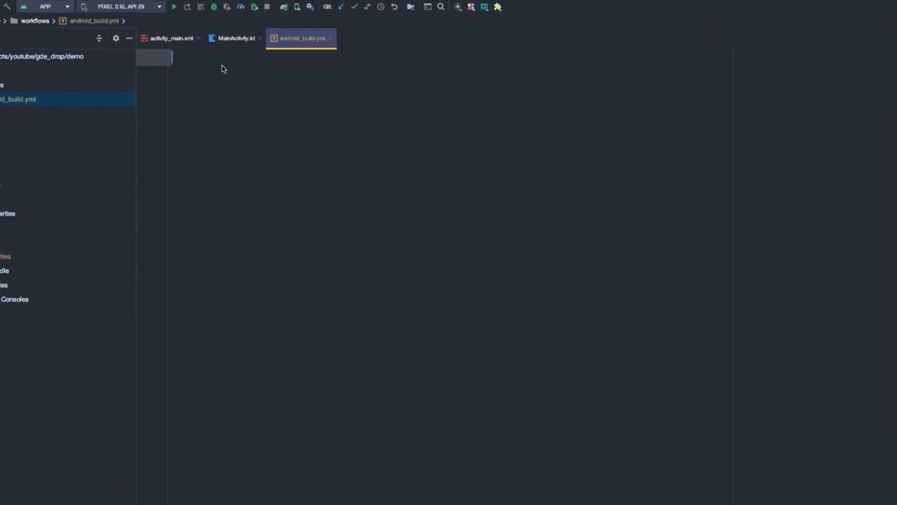
text(name)
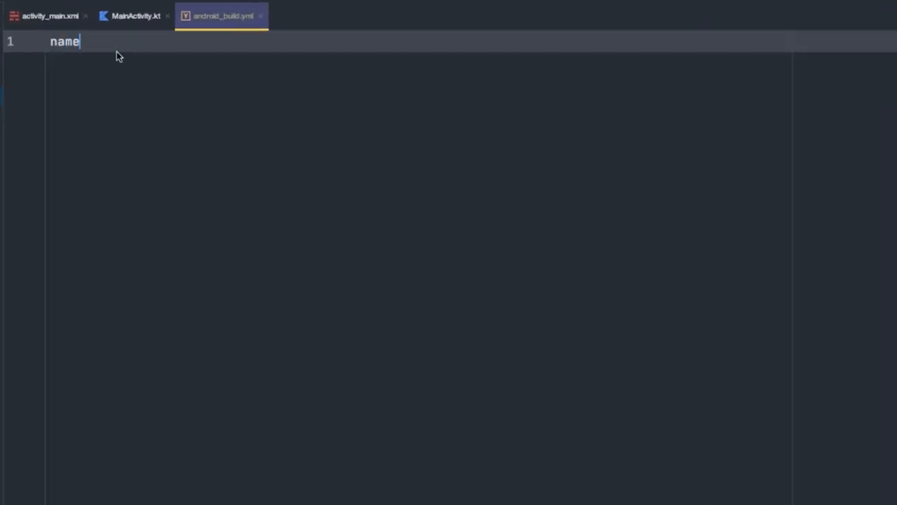
text(: Android B)
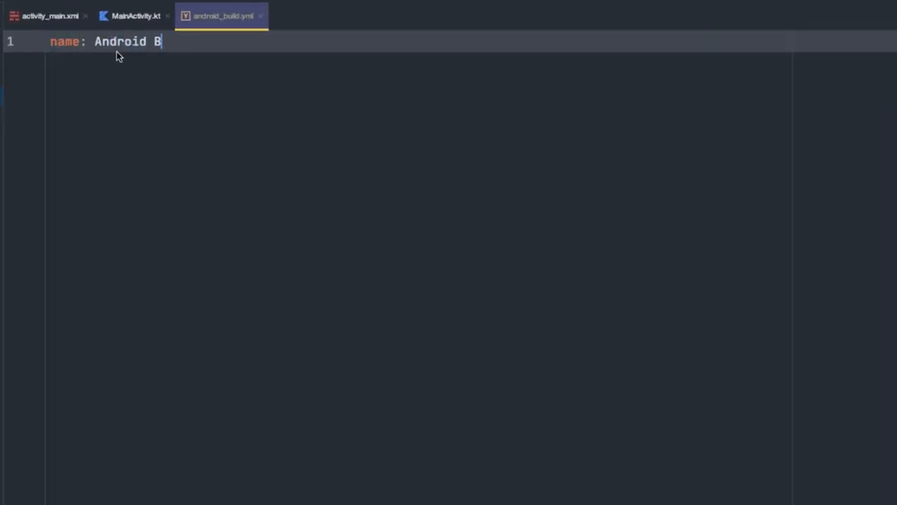
text(uild)
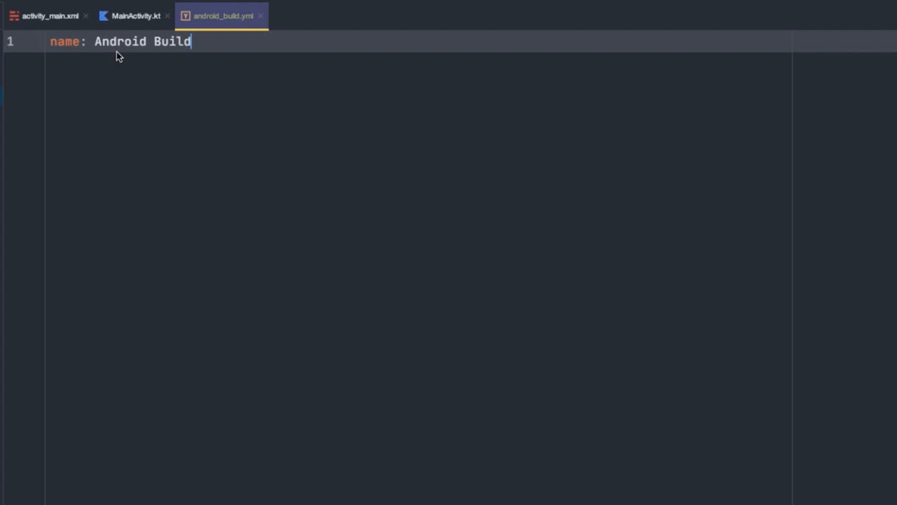
mouse_move(11, 56)
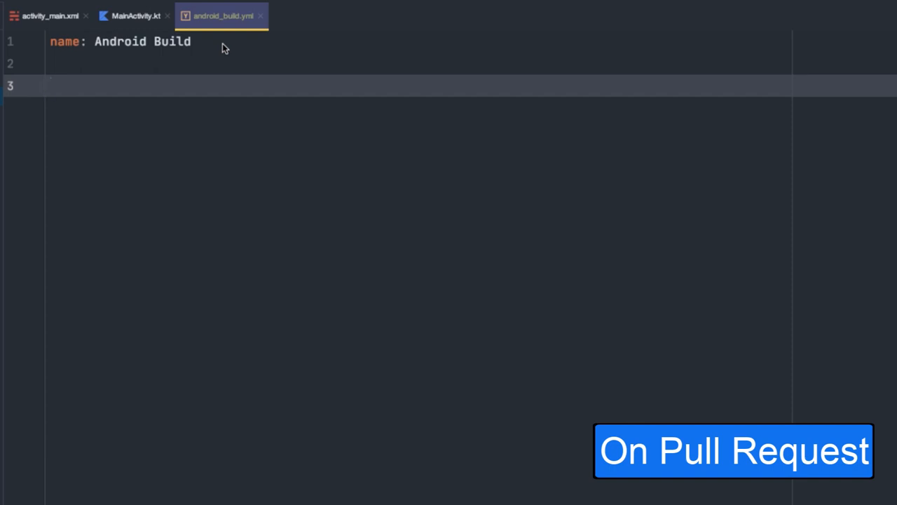
Step: Add the trigger line on: pull_request beneath the name line
text(on)
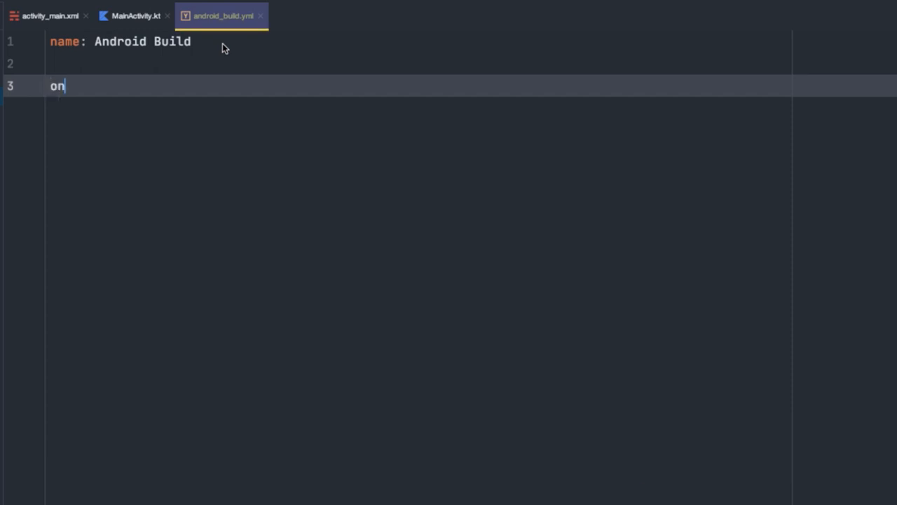
text(:)
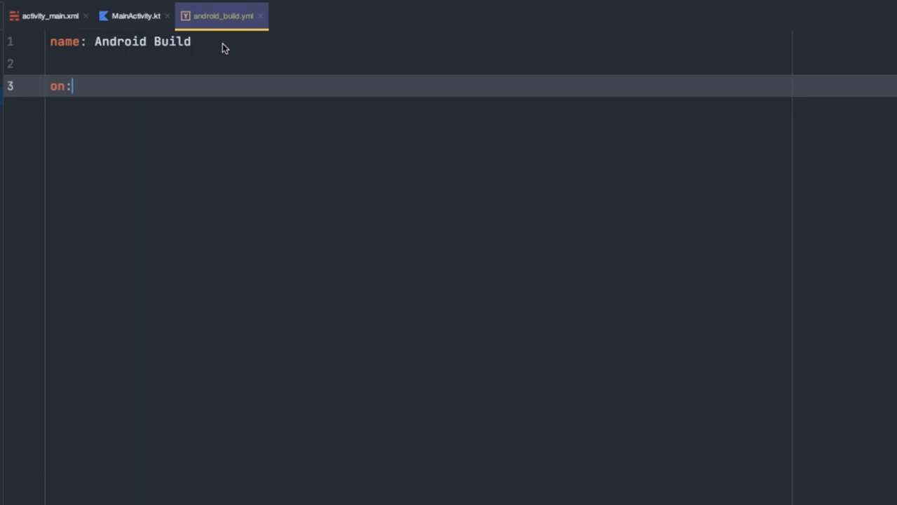
text(pul)
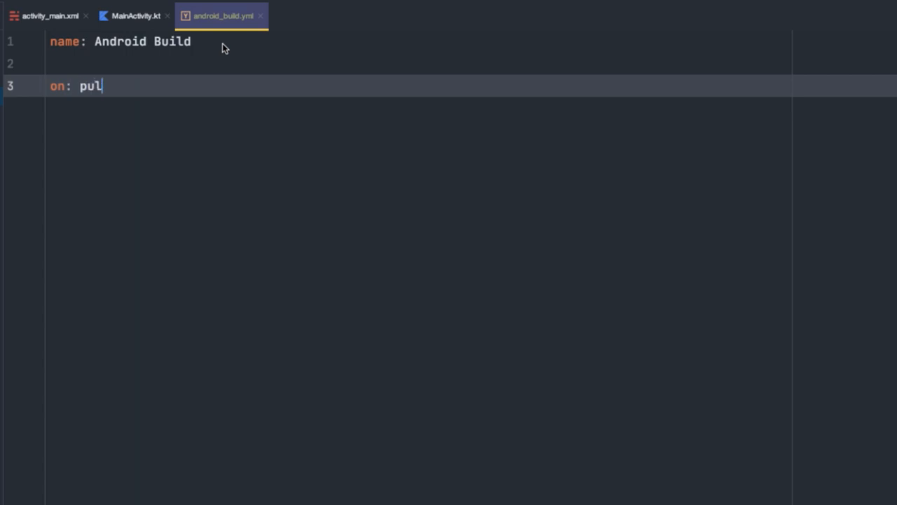
text(l_request)
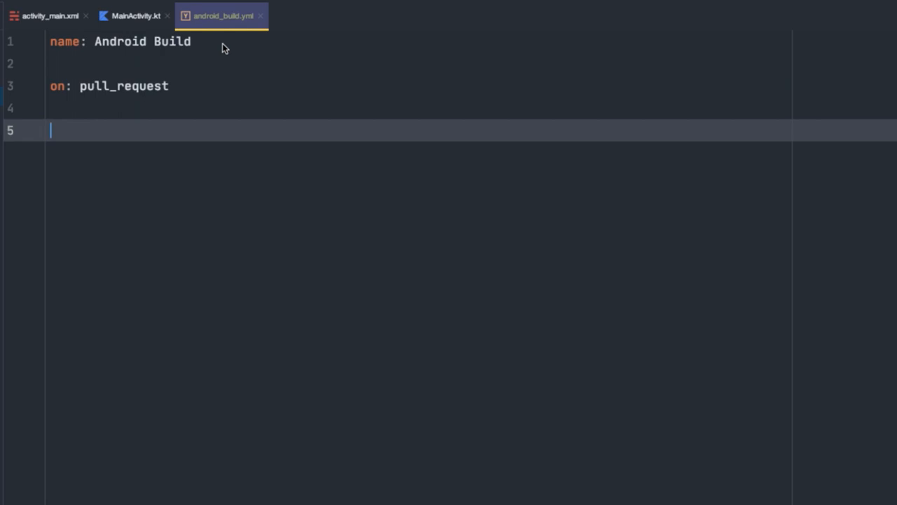
Step: Add a jobs: section with an indented build: job
text(jobs)
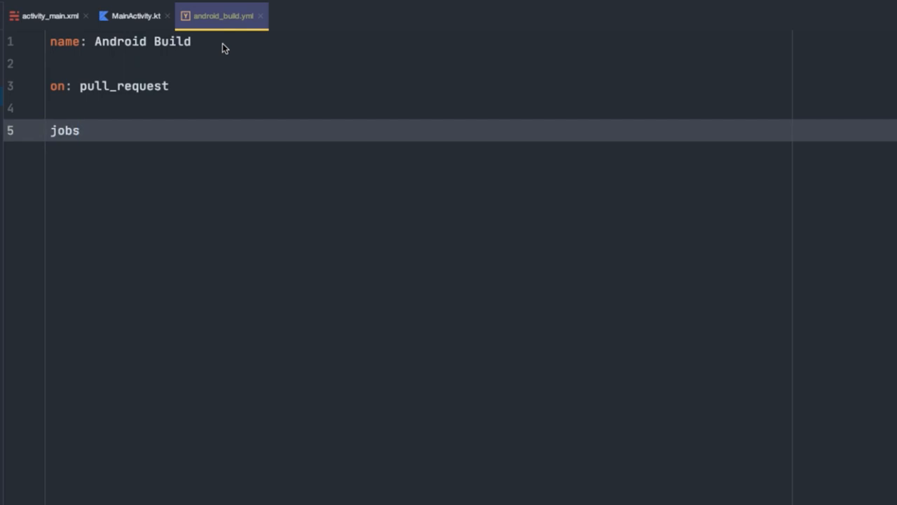
text(:)
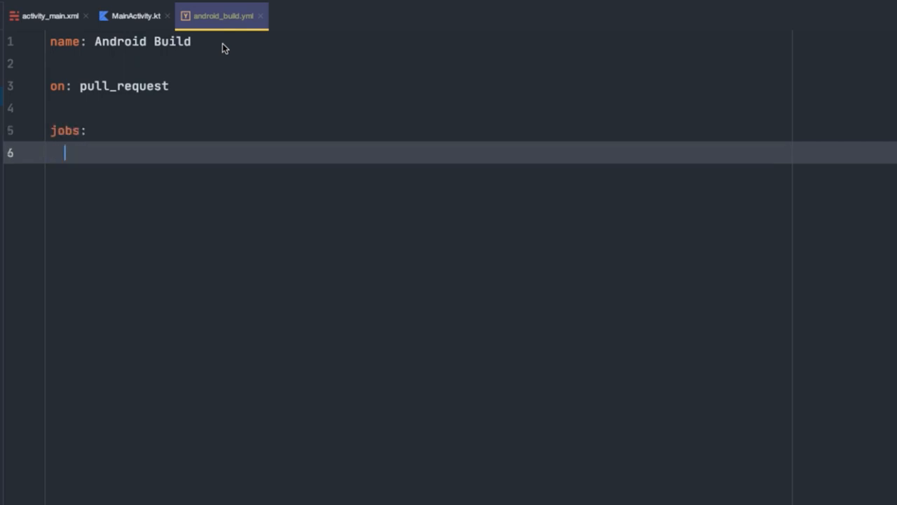
text(build:)
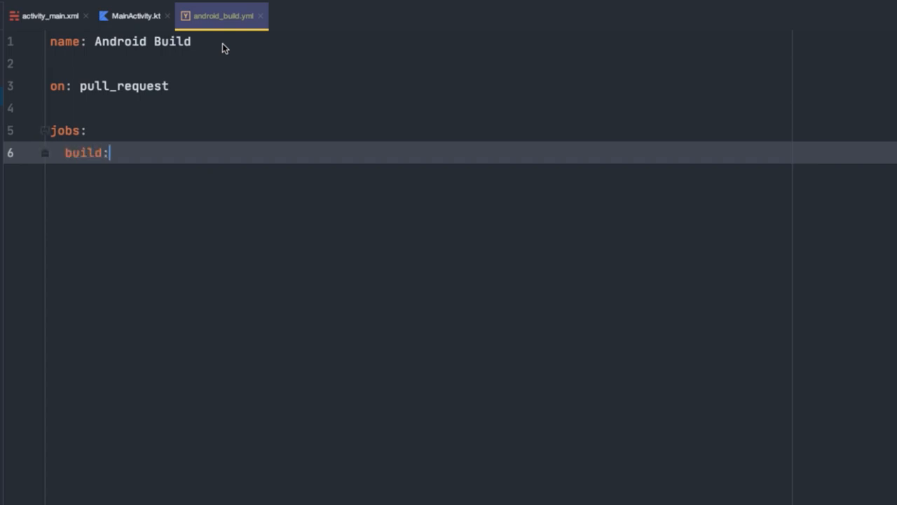
key(Return)
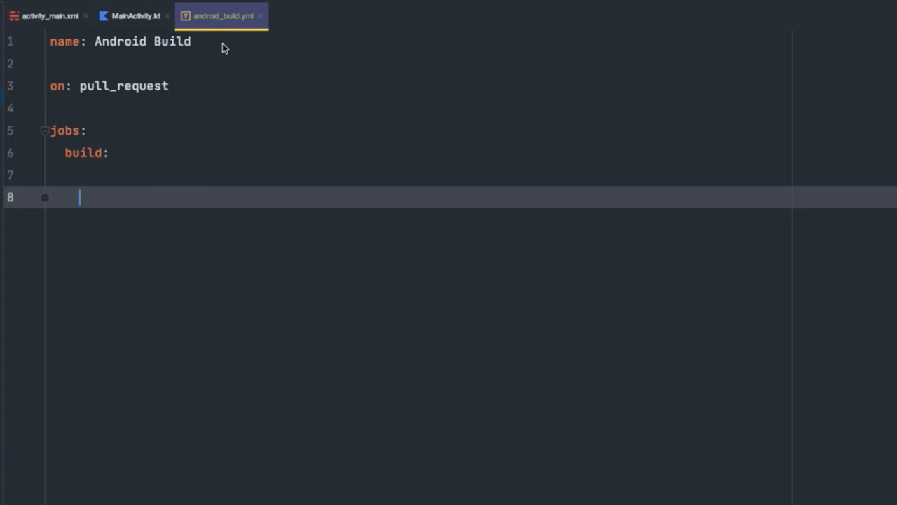
Step: Set the build job's runner with runs-on: ubuntu-latest
text(runs-)
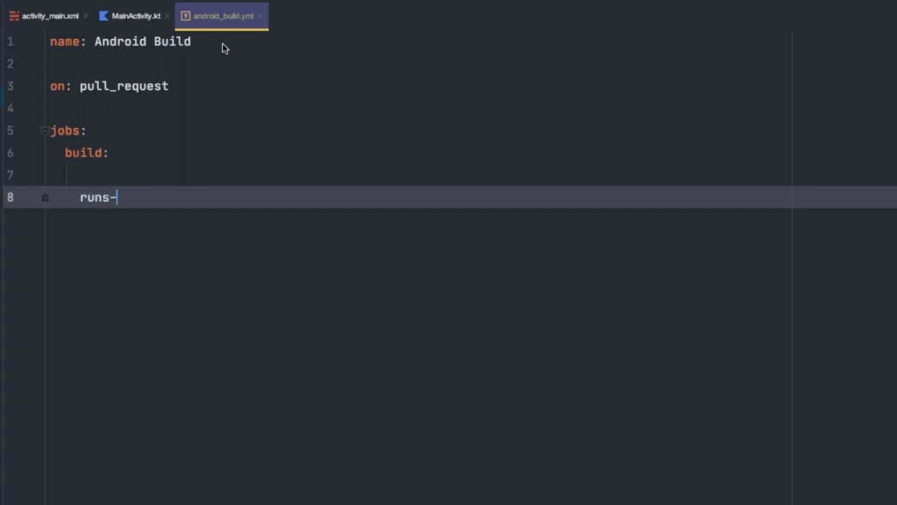
text(on: u)
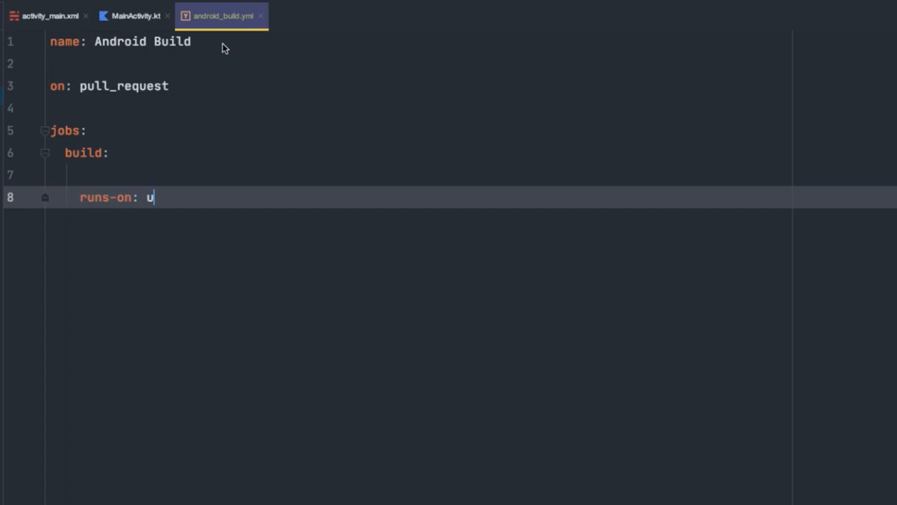
text(buntu-)
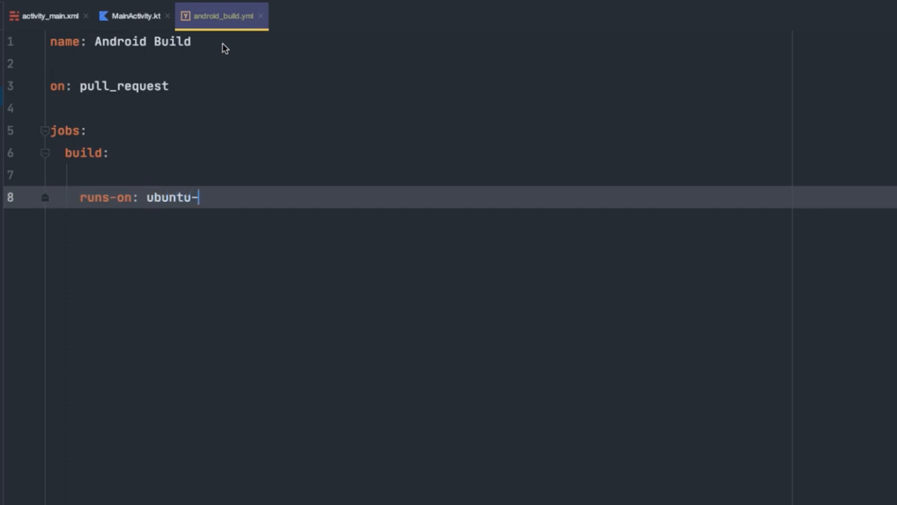
text(latest)
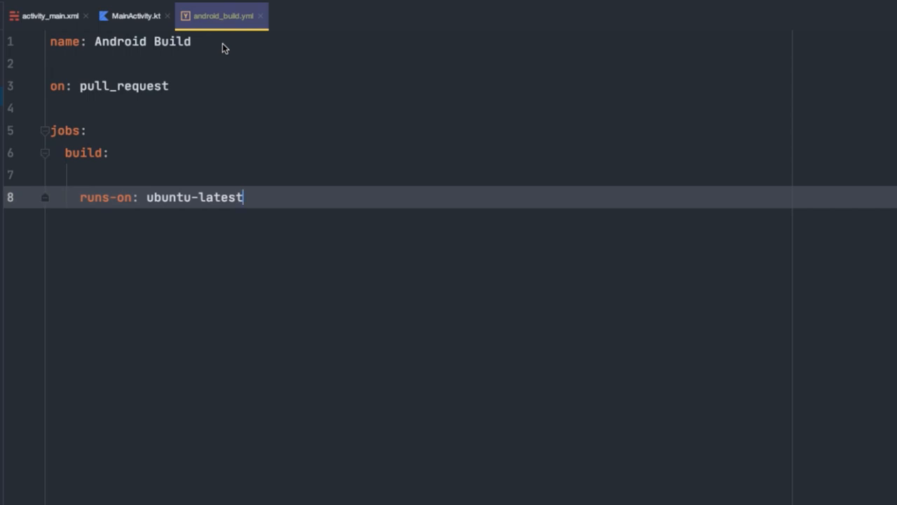
key(Enter)
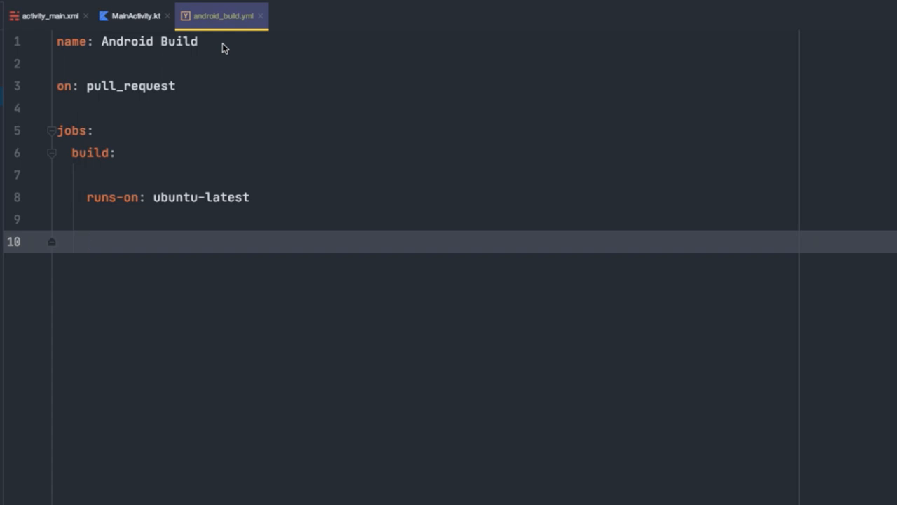
Step: Begin a steps: section under the build job on line 10
click(87, 241)
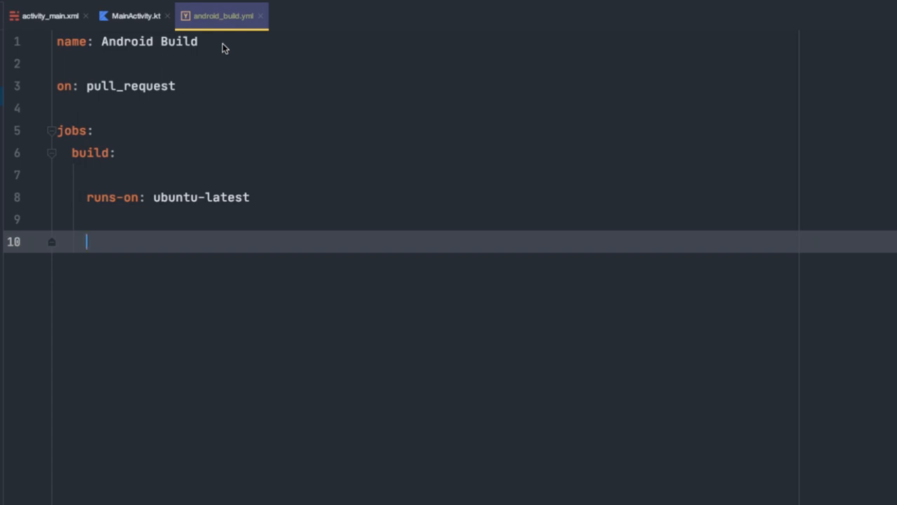
text(steps:)
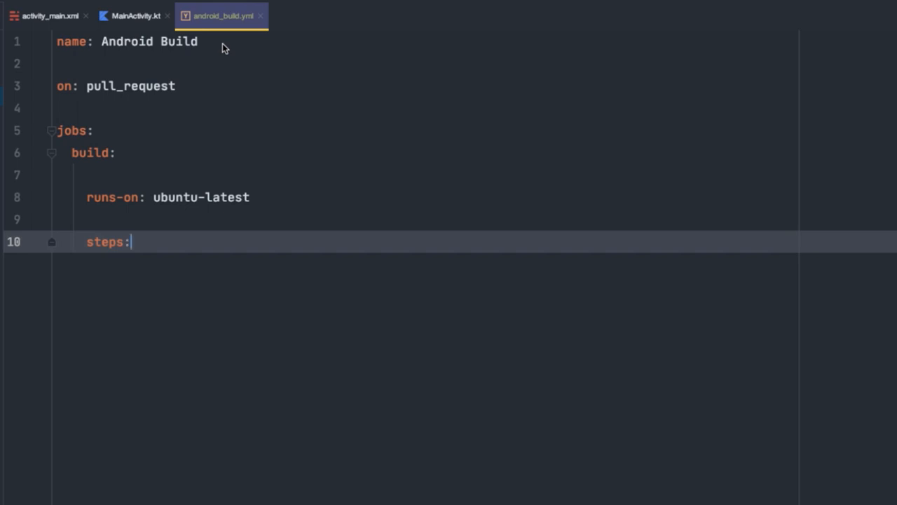
key(Return)
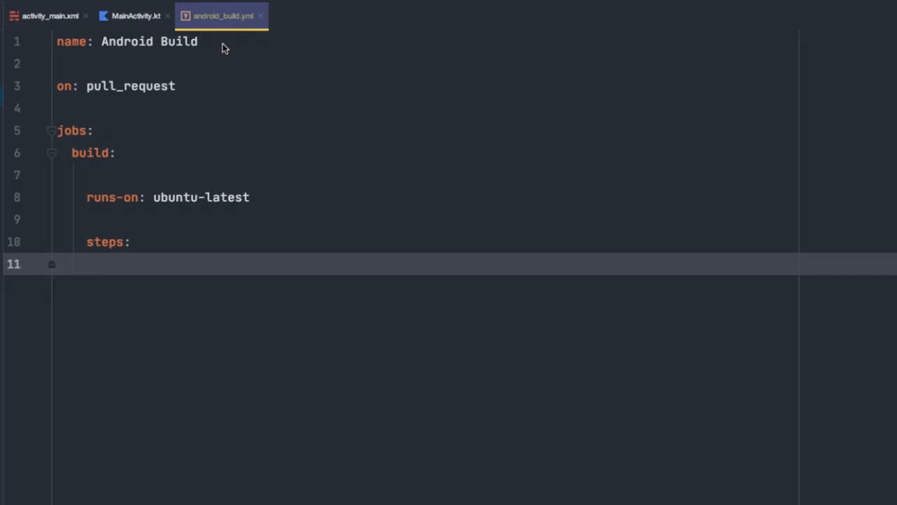
Step: Add the first step - uses: actions/checkout@v1 and begin a second - name step
text(- uses:)
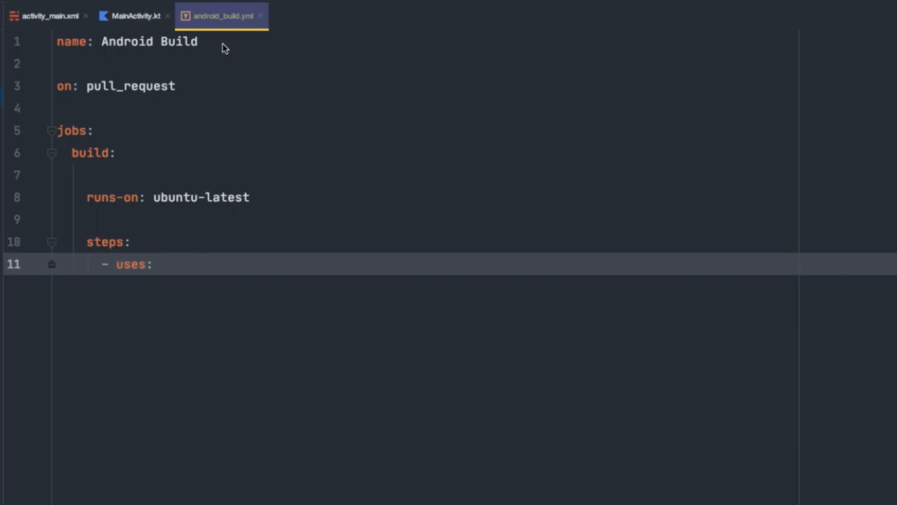
text(actions)
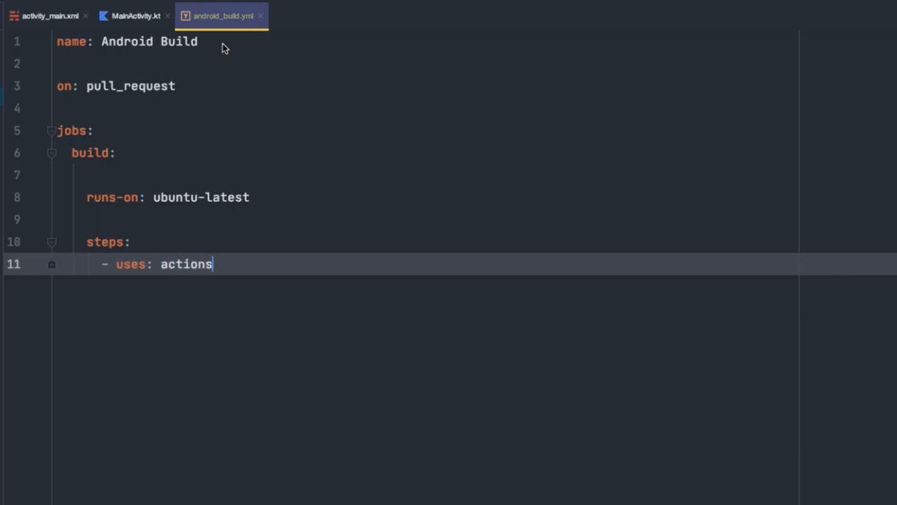
text(/checkout)
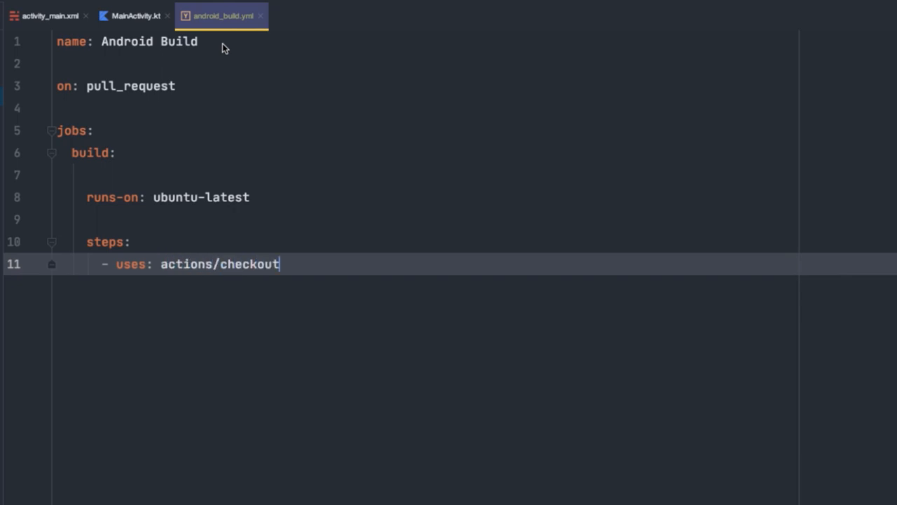
text(@)
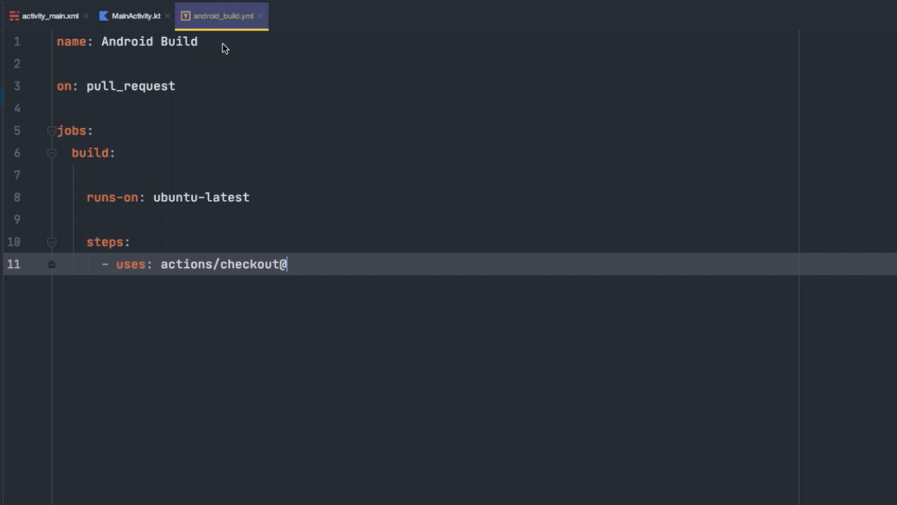
text(v1)
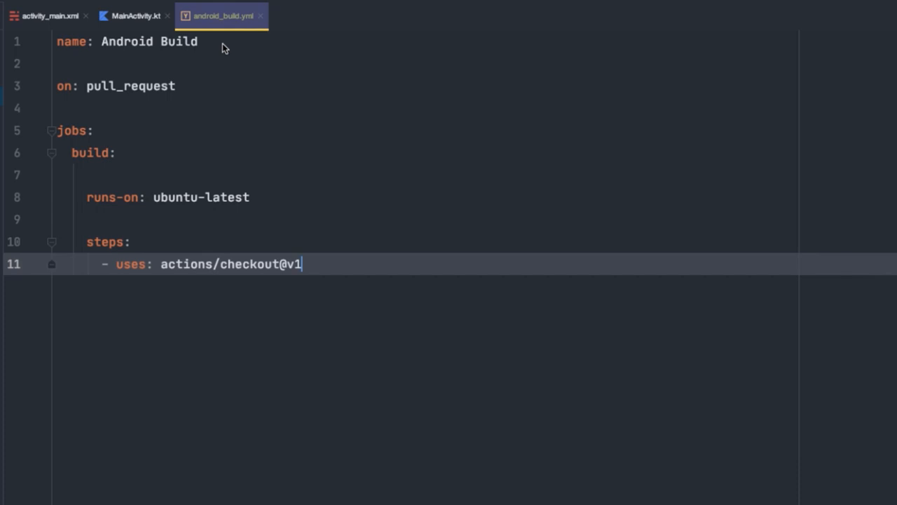
key(Enter)
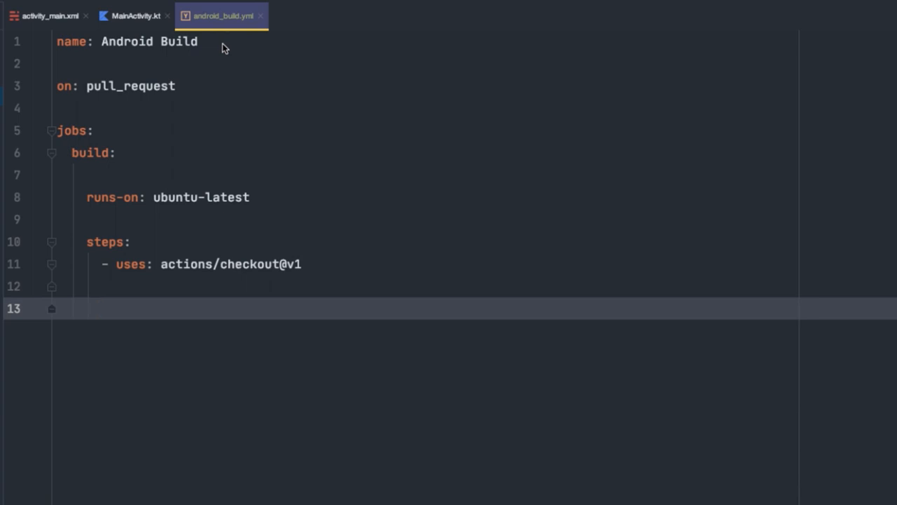
text(- name)
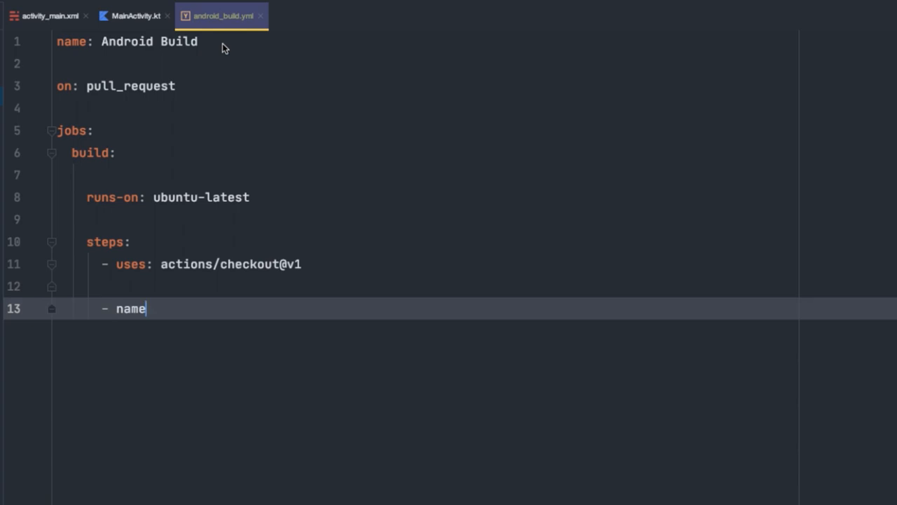
Step: Name the step Set Up JDK using actions/setup-java@v1
text(:)
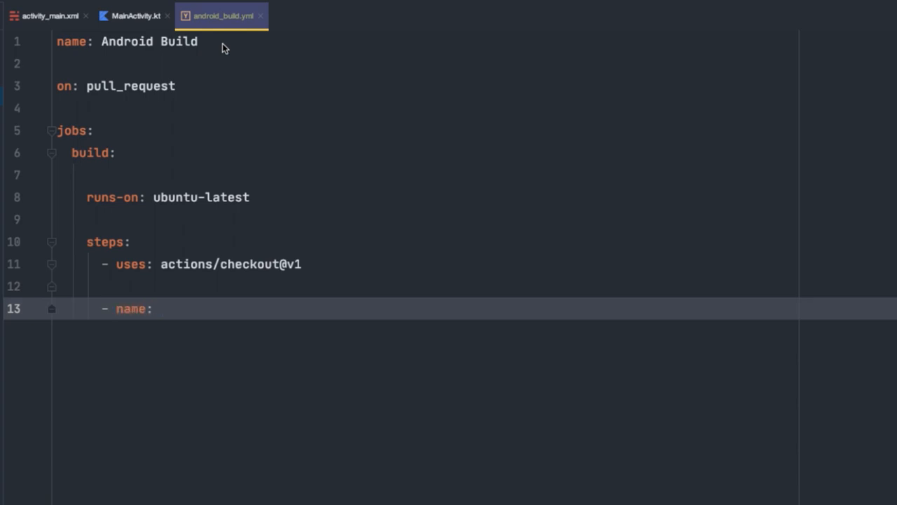
text(Set Up)
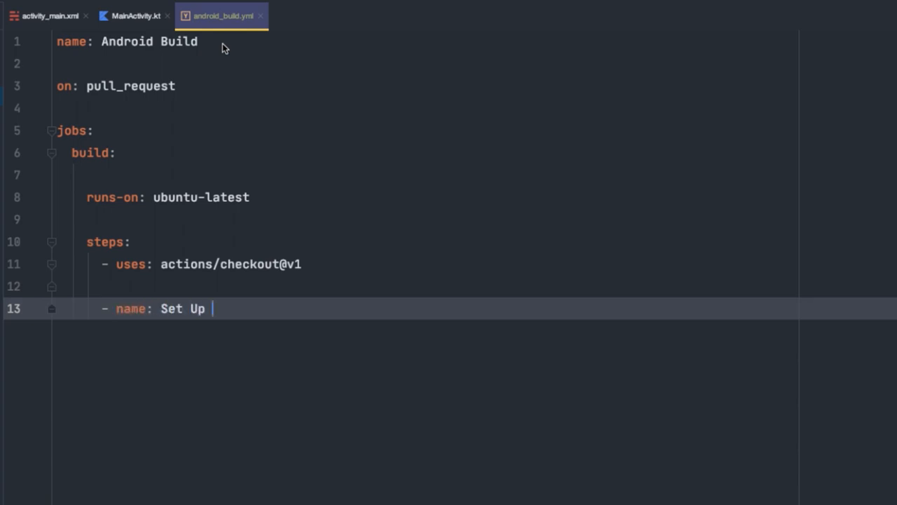
text(JDK)
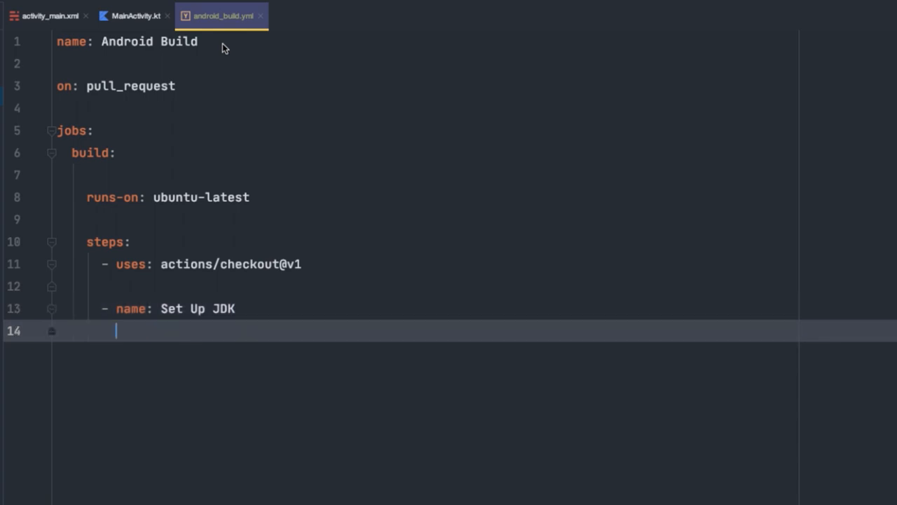
text(uses:)
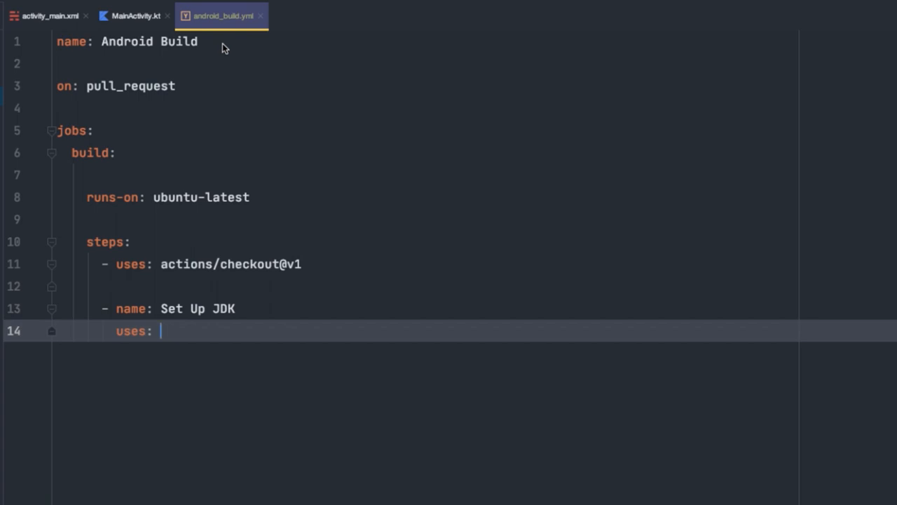
text(actions)
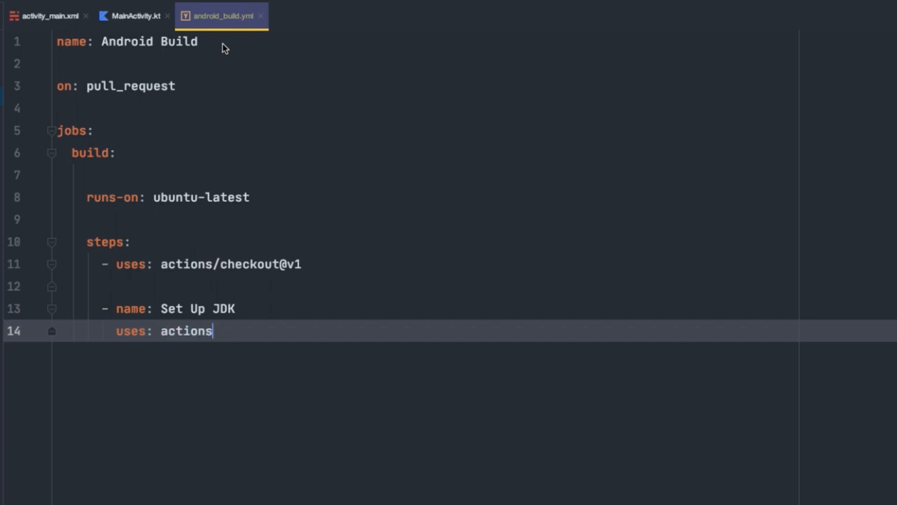
text(/setup-java)
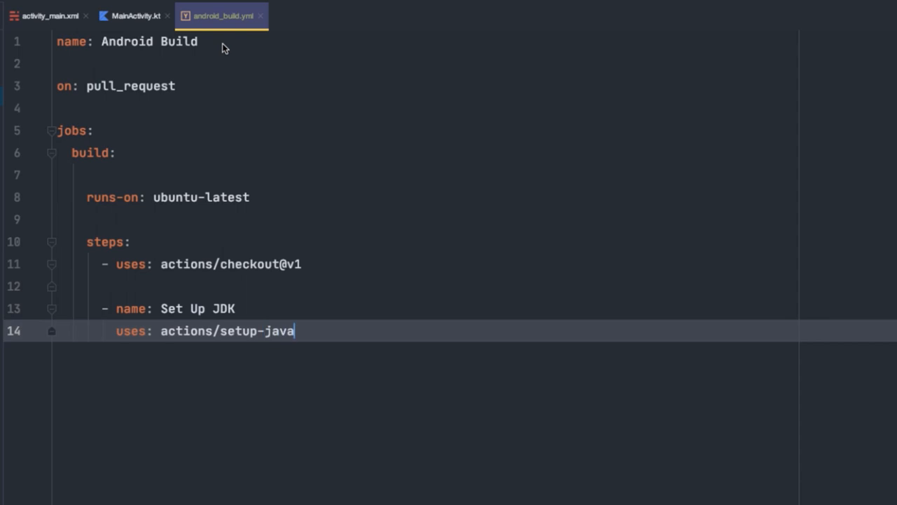
text(@v1)
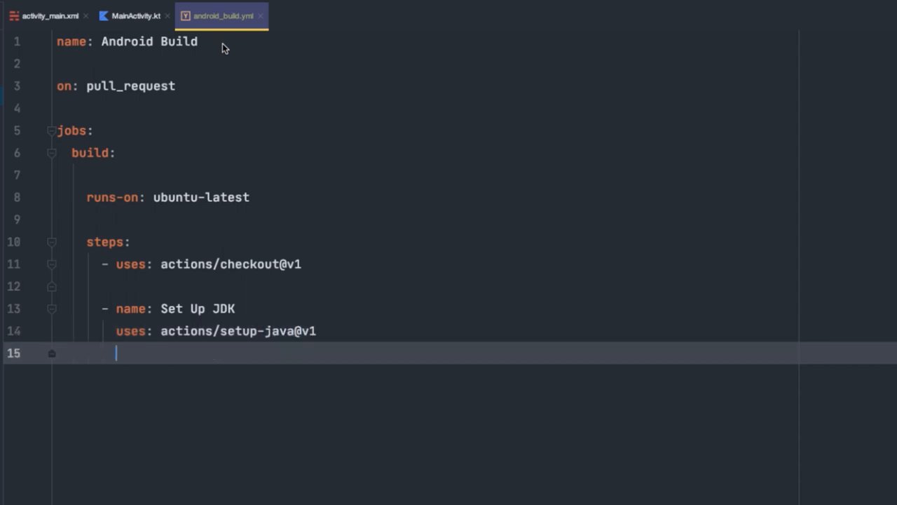
Step: Give the JDK step a with: block setting java-version: 1.8
text(with:)
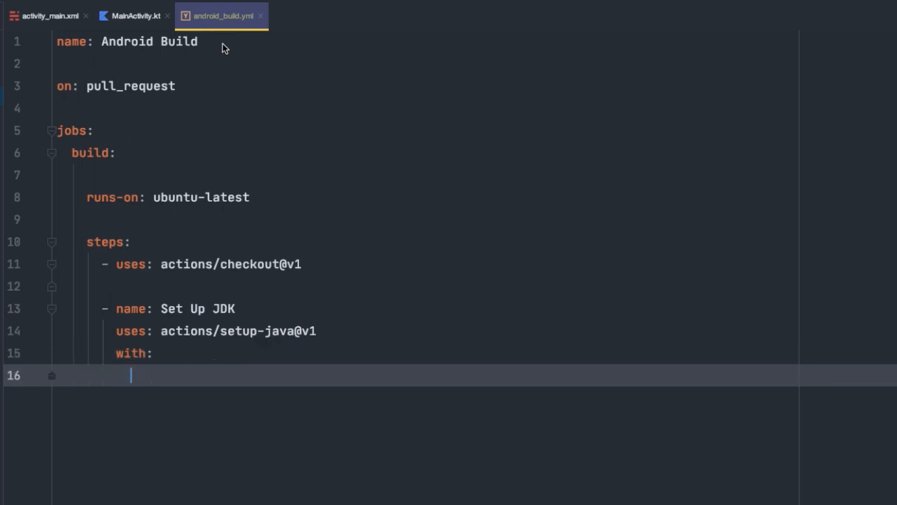
text(java-)
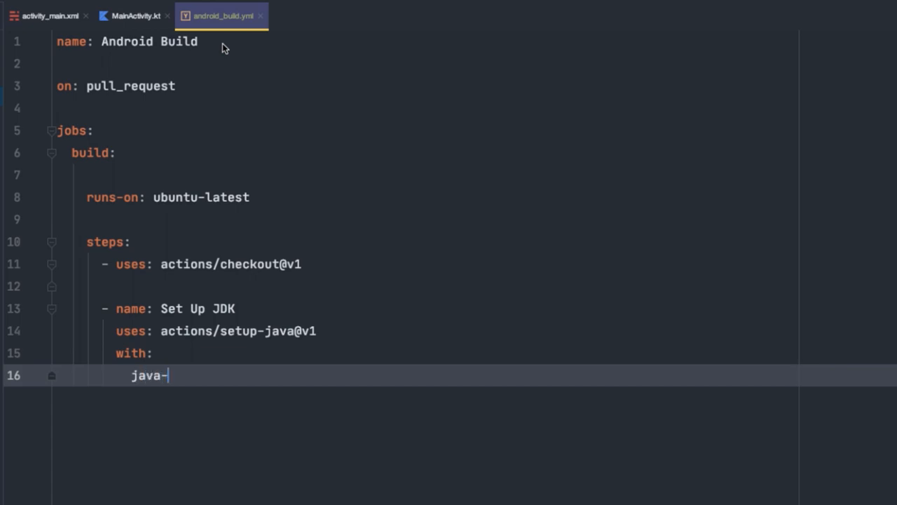
text(version)
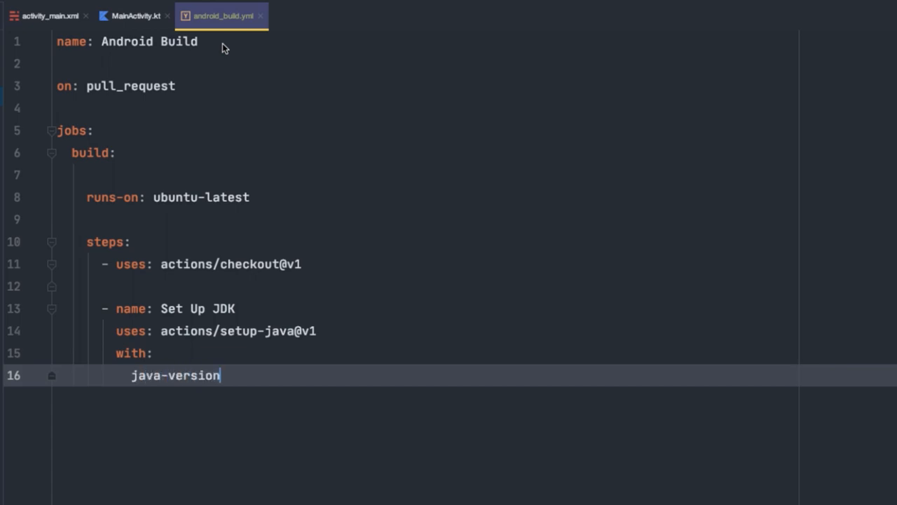
text(: 1.8)
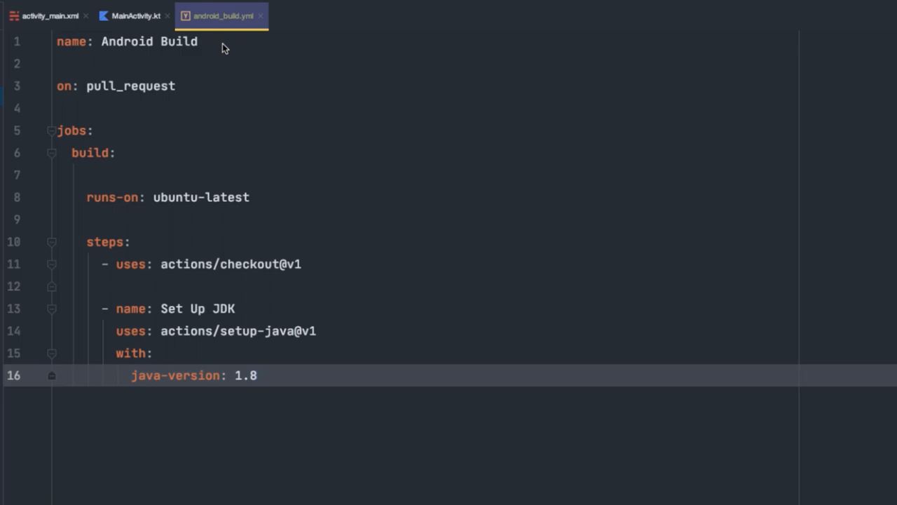
key(enter)
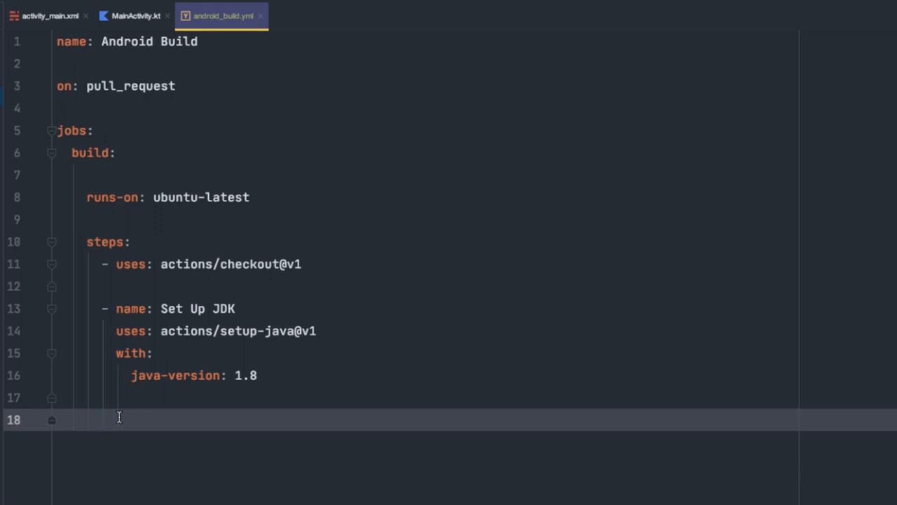
Step: Add a Run Tests step with run: ./gradlew test
text(- nam)
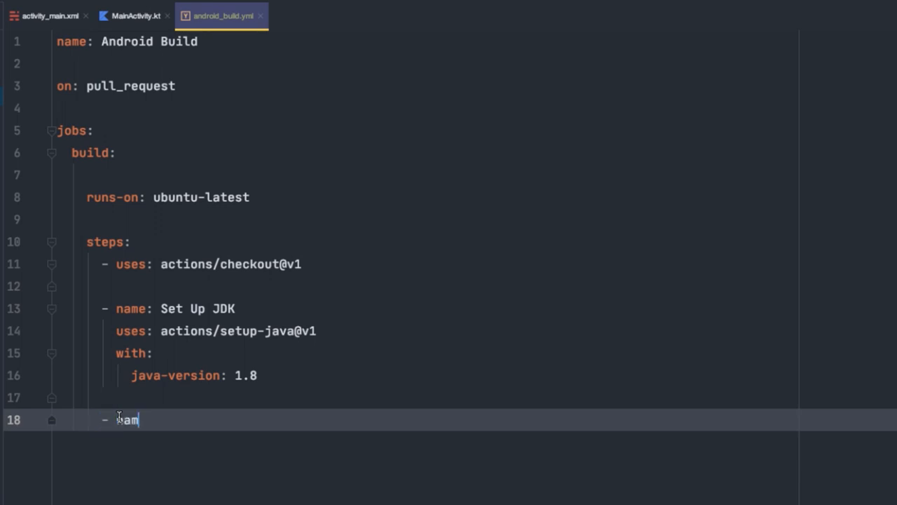
text(name:)
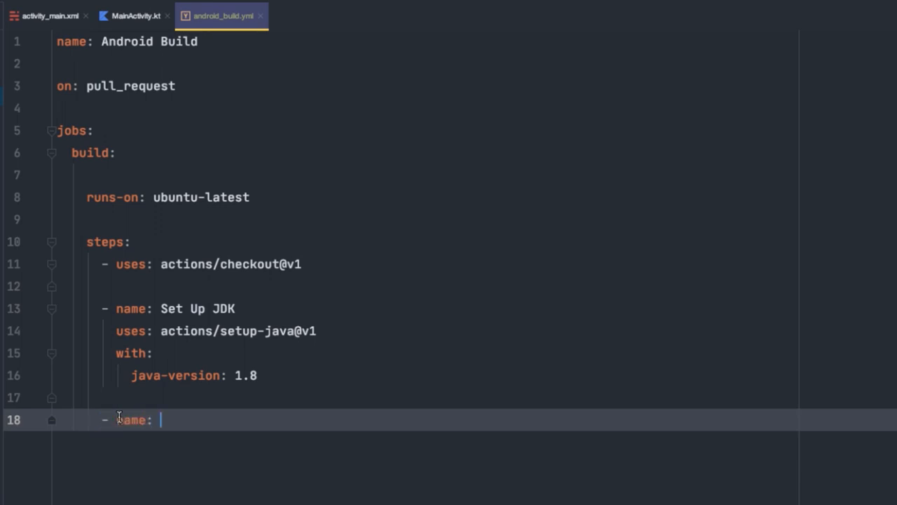
text(Run Tests)
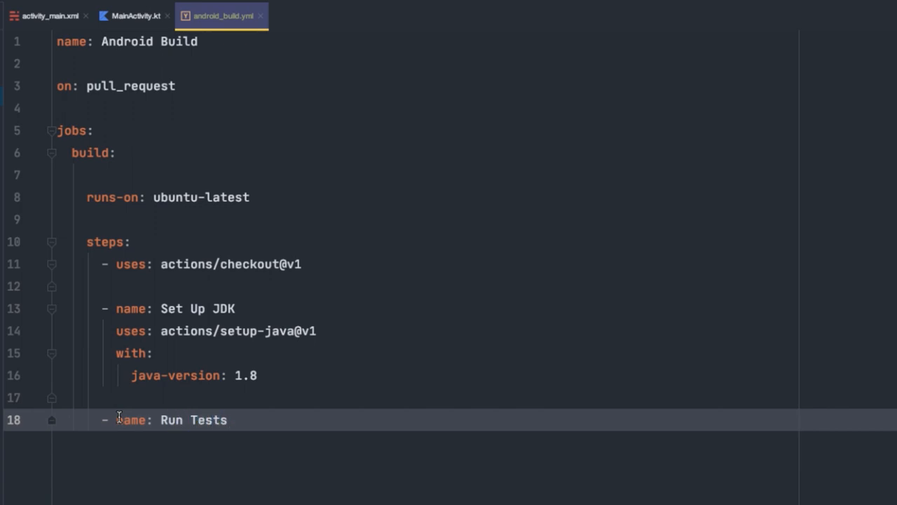
key(enter)
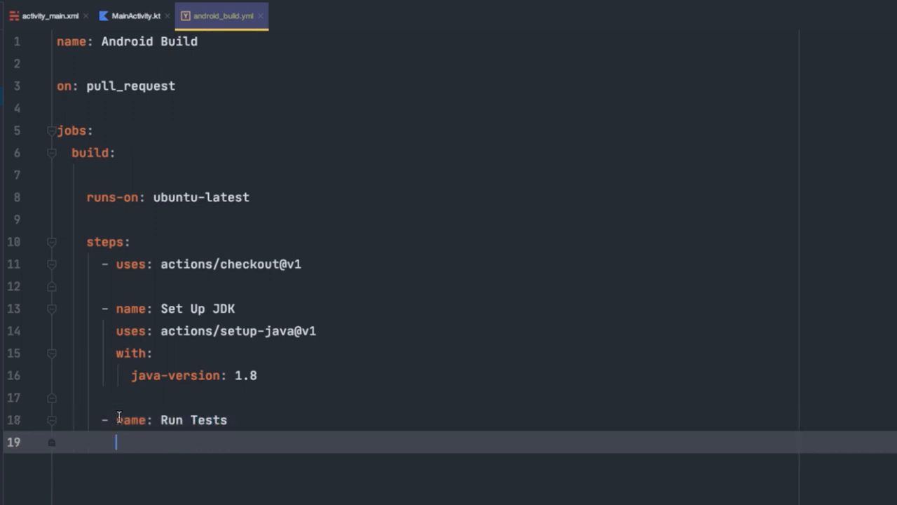
text(run:)
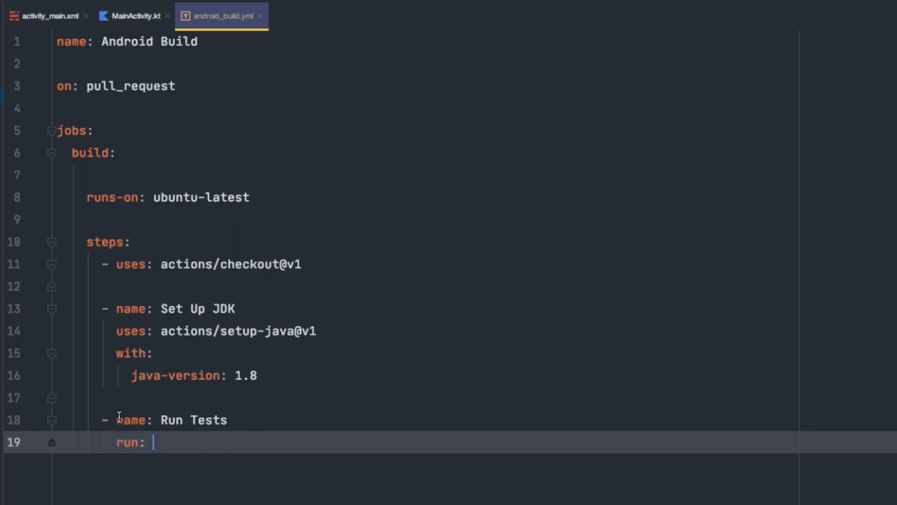
text(./gradlew)
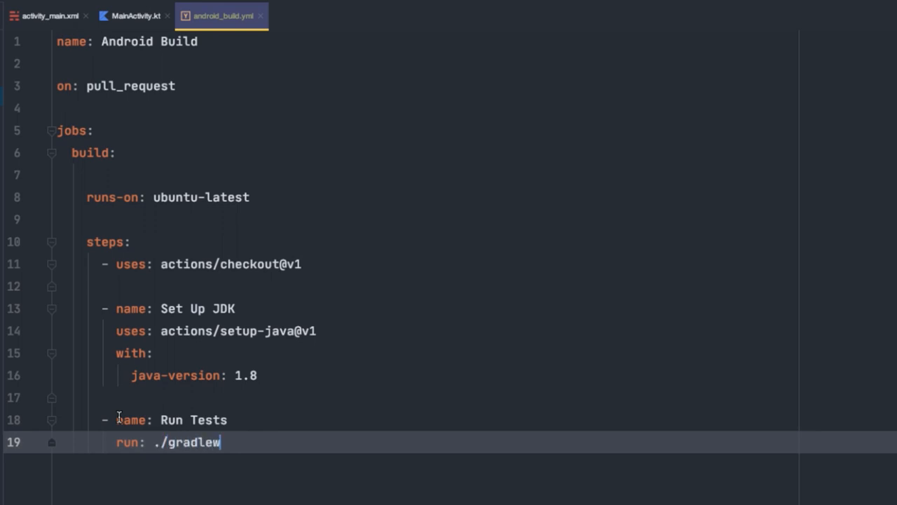
text(test)
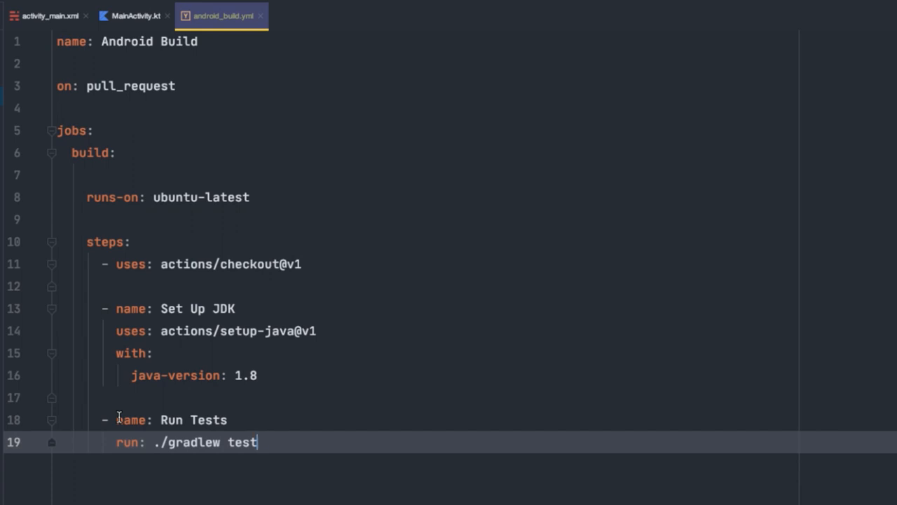
key(Enter)
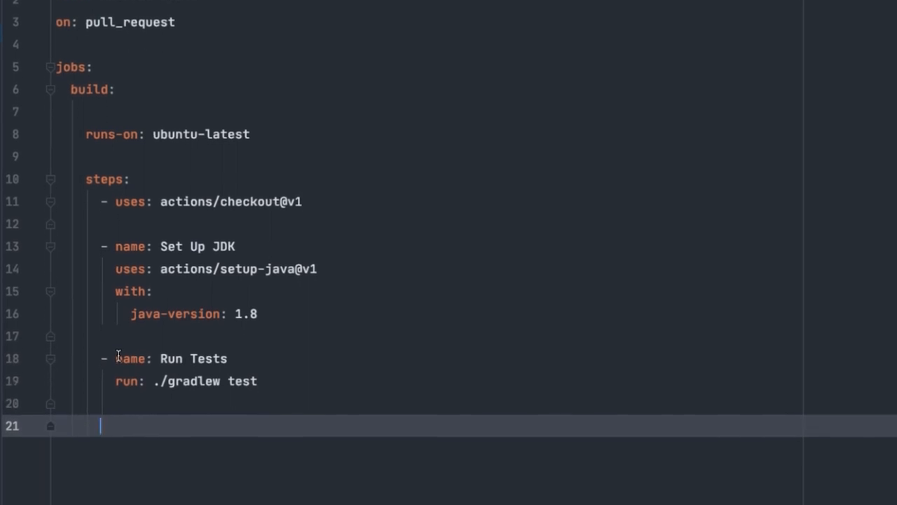
Step: Add a Build Project step with run: ./gradlew assemble
text(- nam)
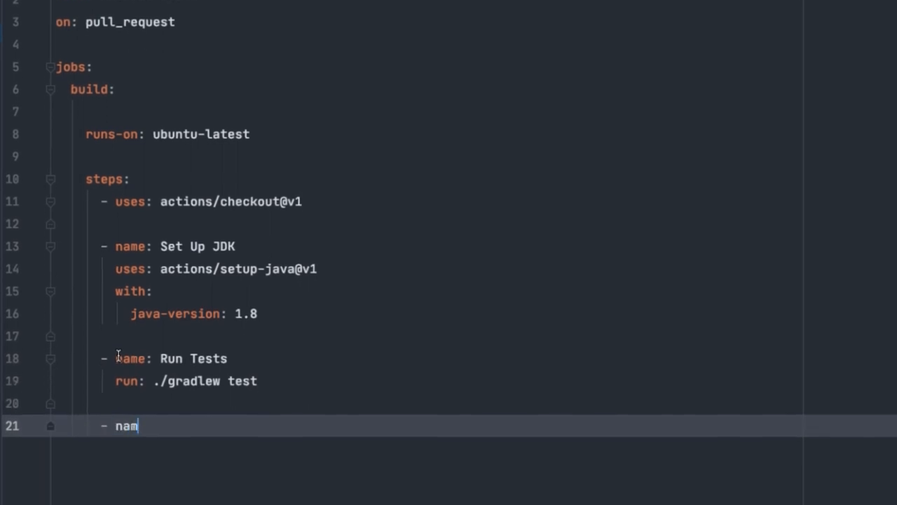
text(e: B)
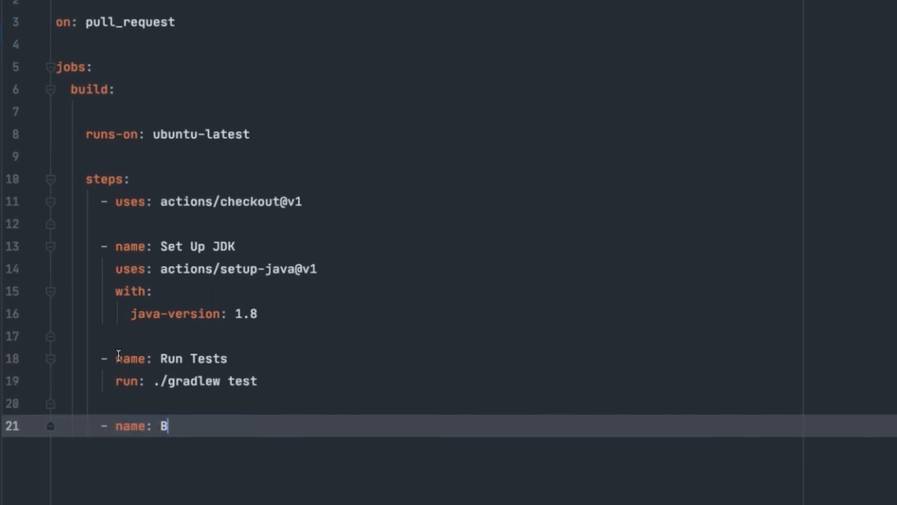
text(uild Project)
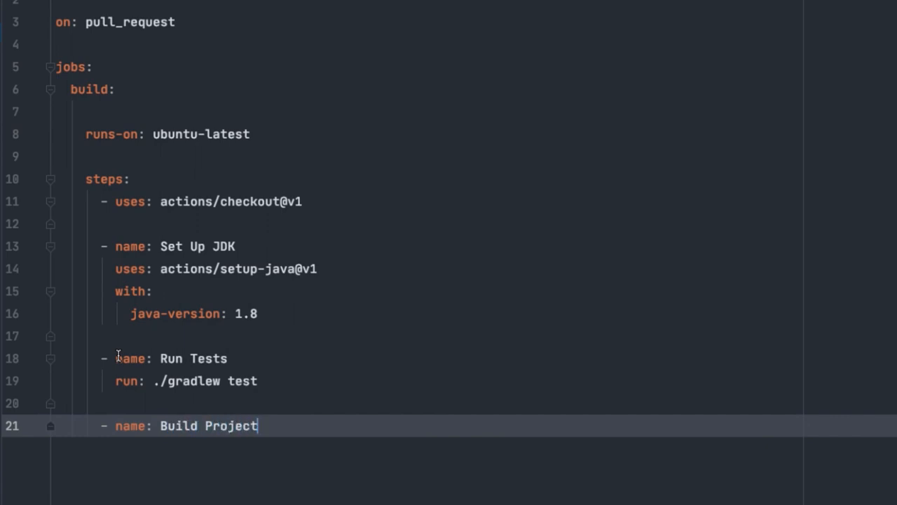
text(run:)
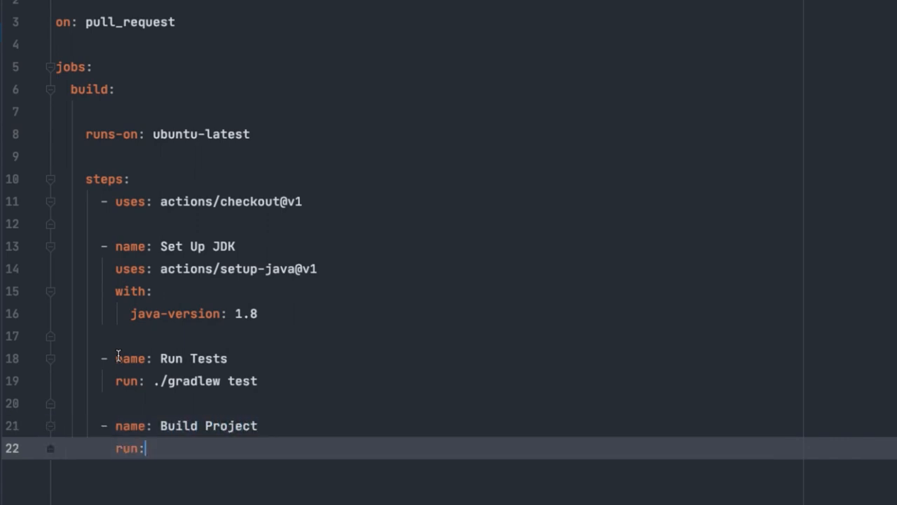
text(.)
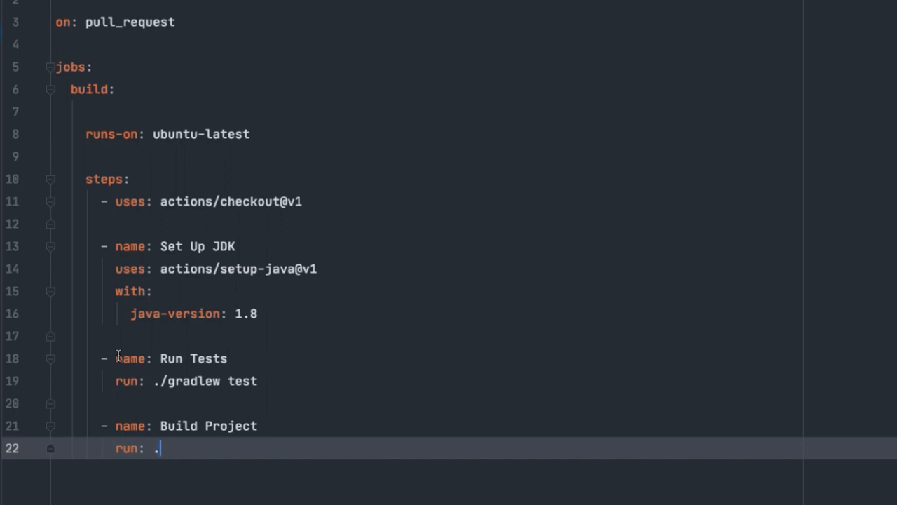
text(/gradlew)
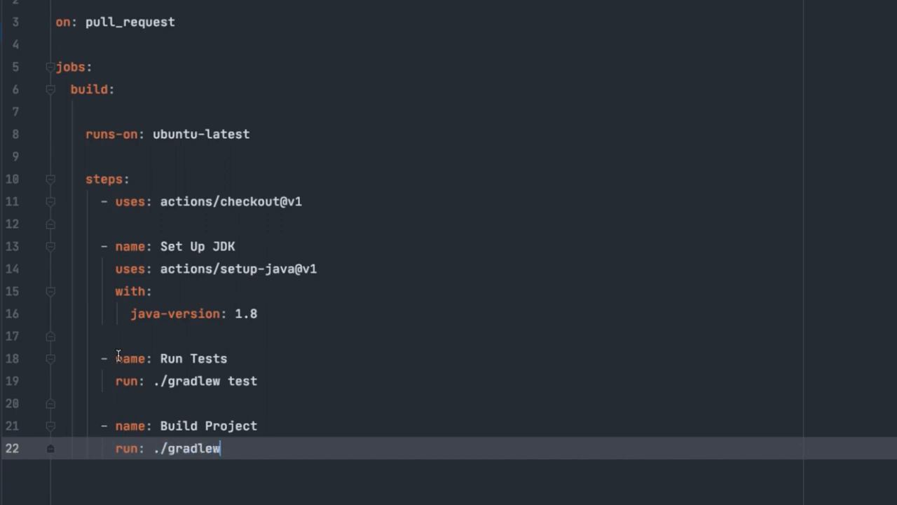
text(assembl)
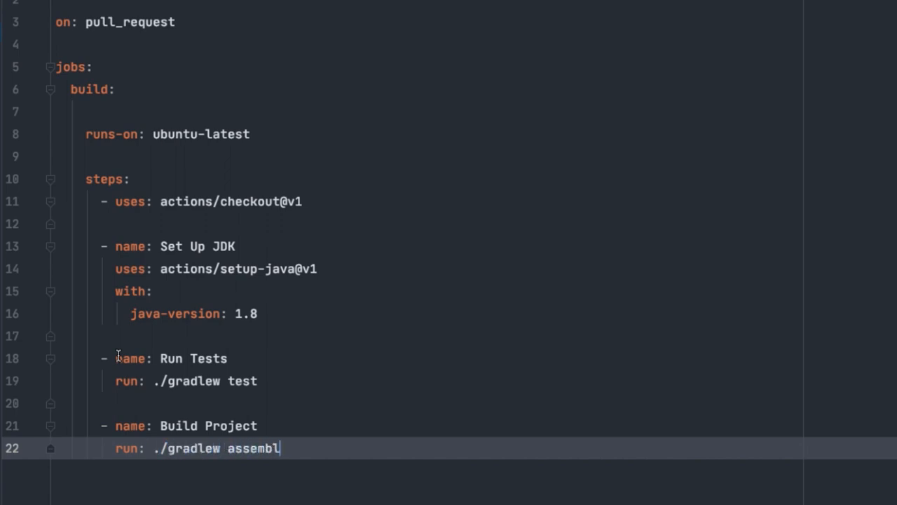
text(e)
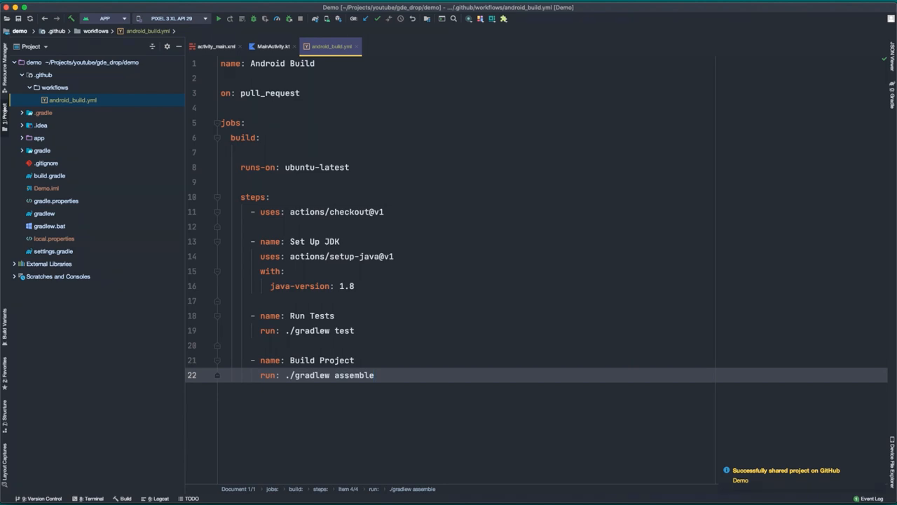
Step: Stage all changes with git add --all and commit them as "Setup GitHub Actions workflow"
click(92, 499)
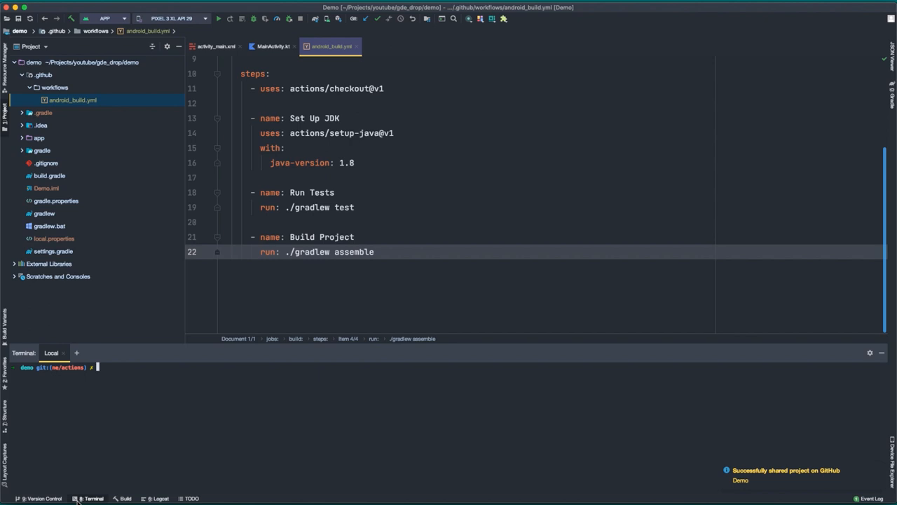
text(git ad)
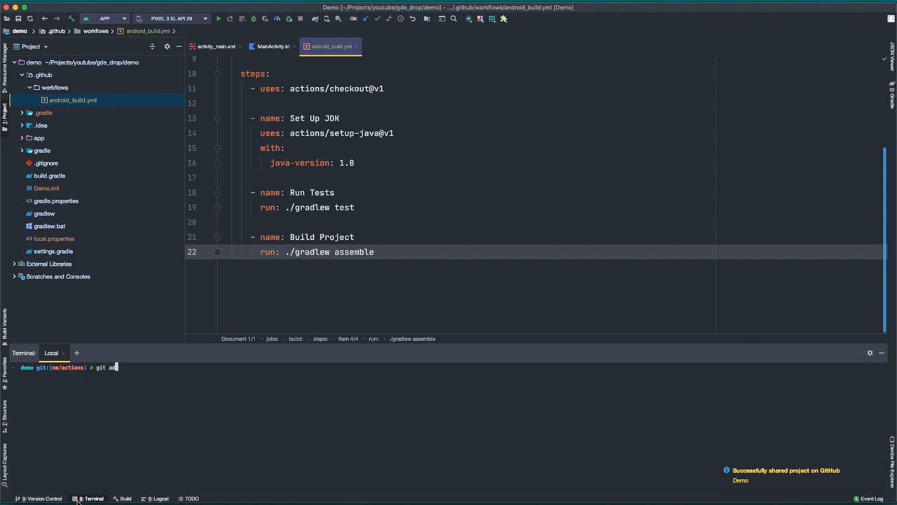
key(Return)
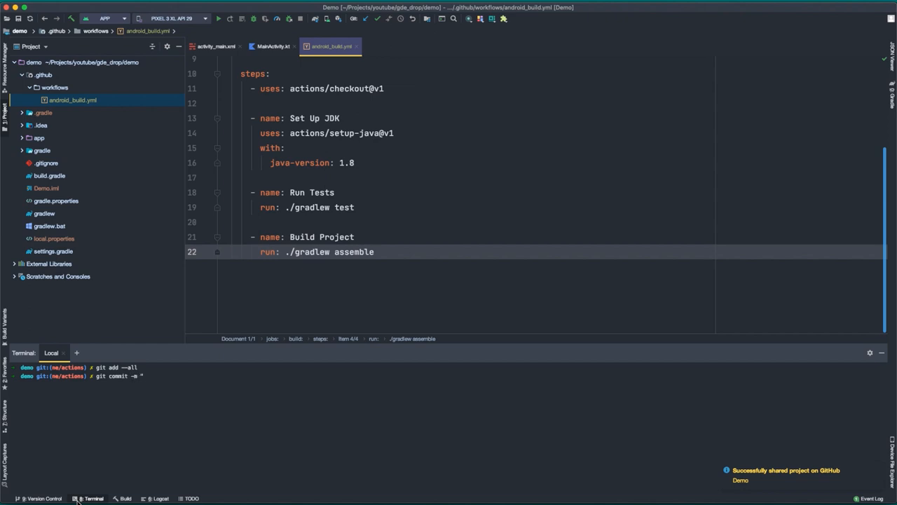
text(Setup)
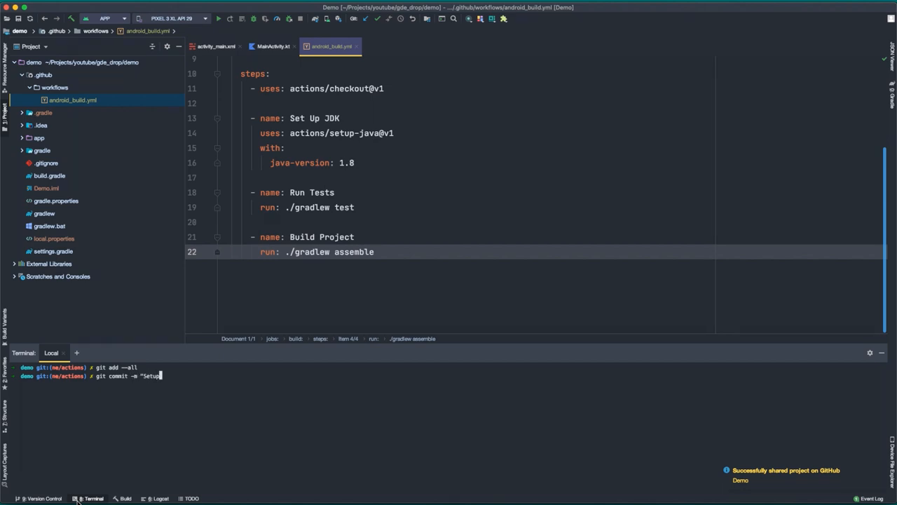
text(GitHub A)
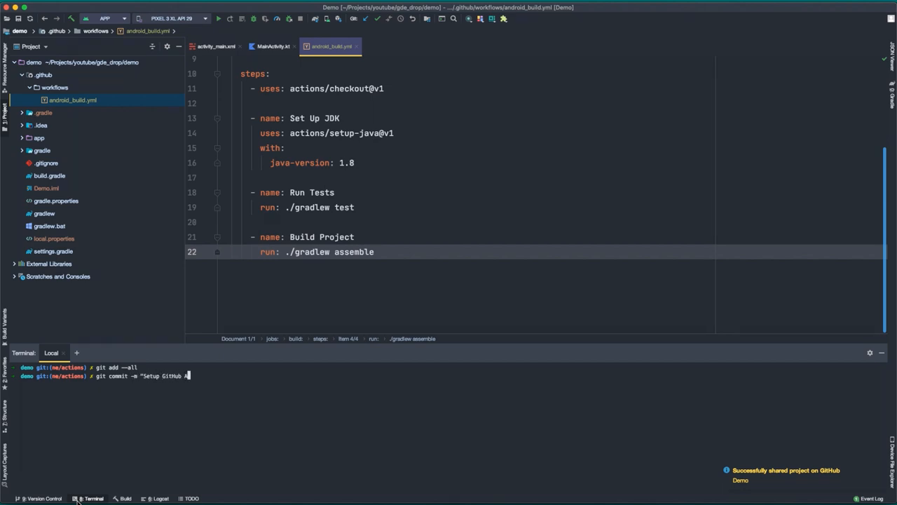
text(ctions workflow")
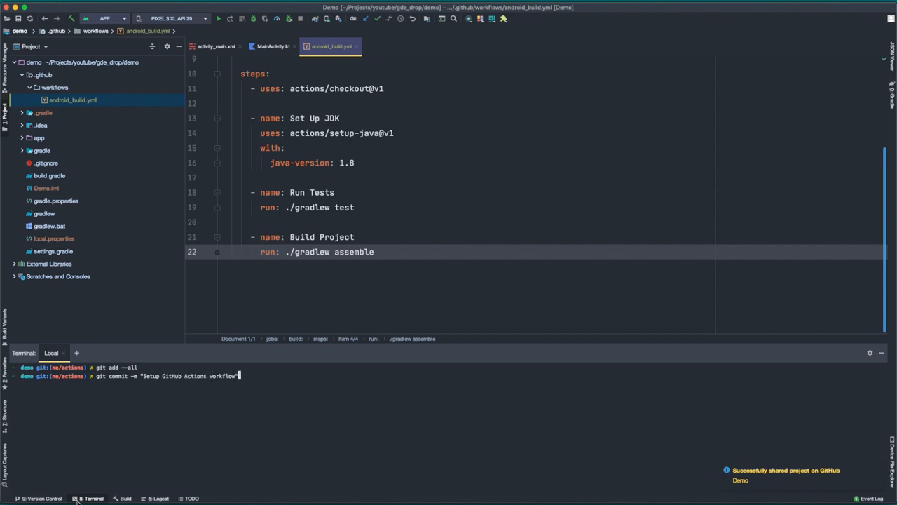
key(Return)
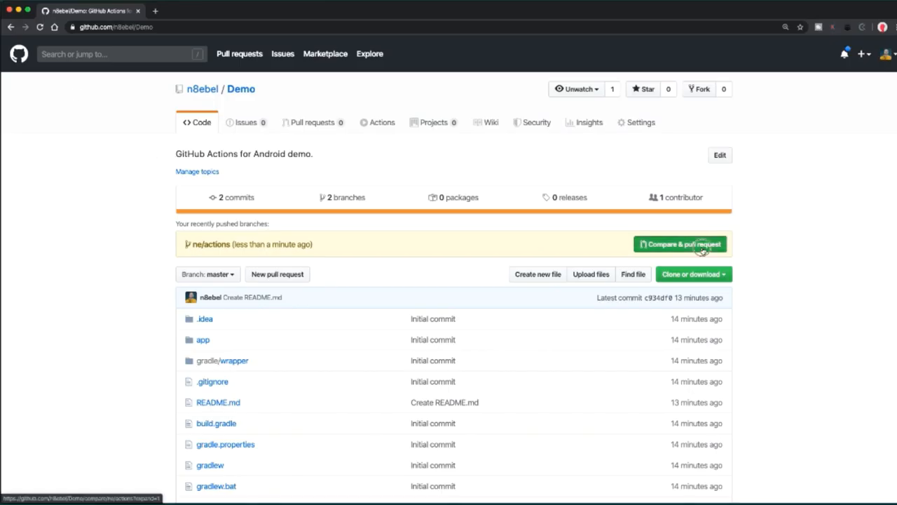
Step: Create the pull request from ne/actions and confirm its merge into master
click(678, 244)
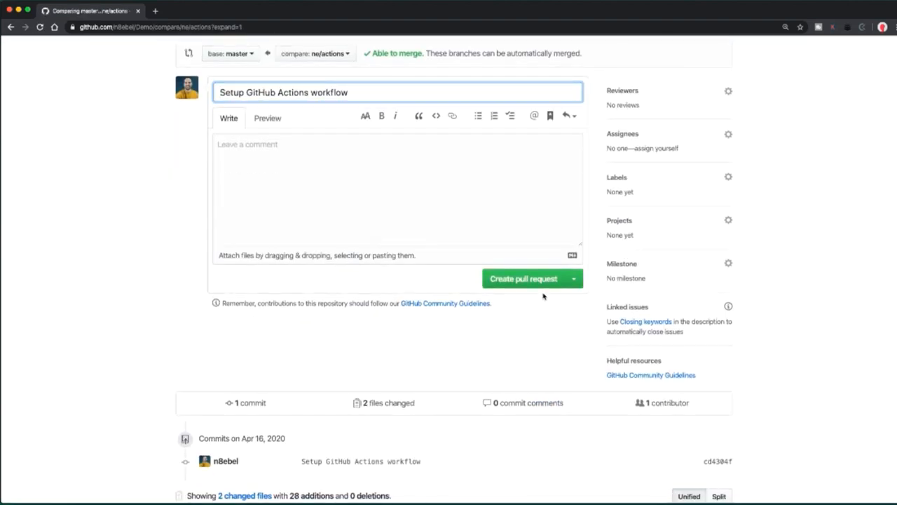
click(524, 277)
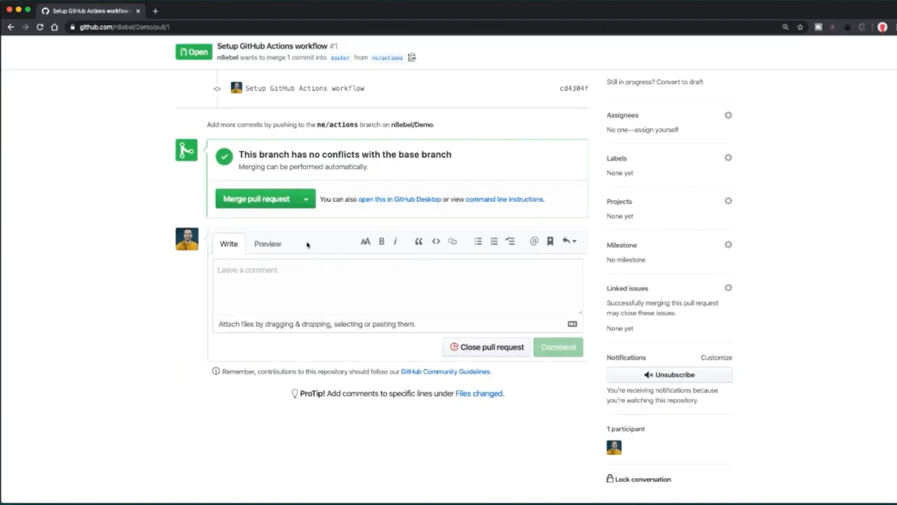
click(255, 199)
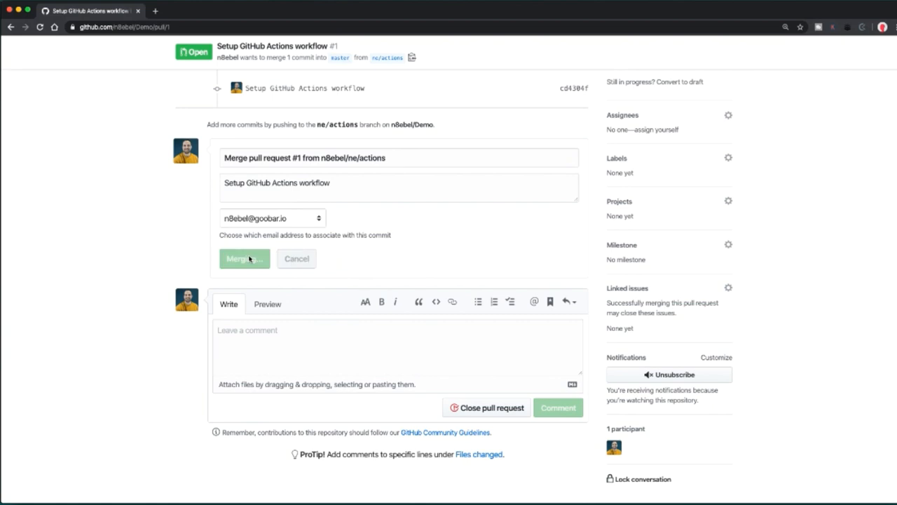
click(244, 258)
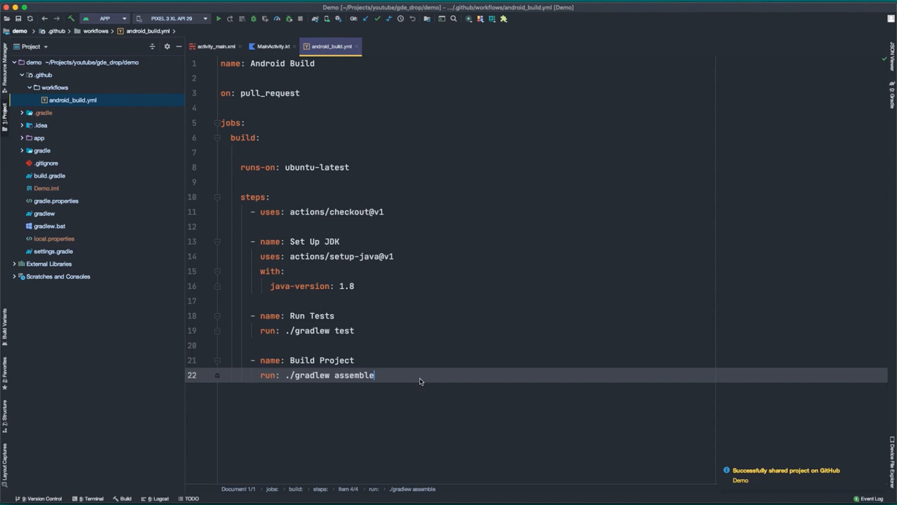
mouse_move(384, 395)
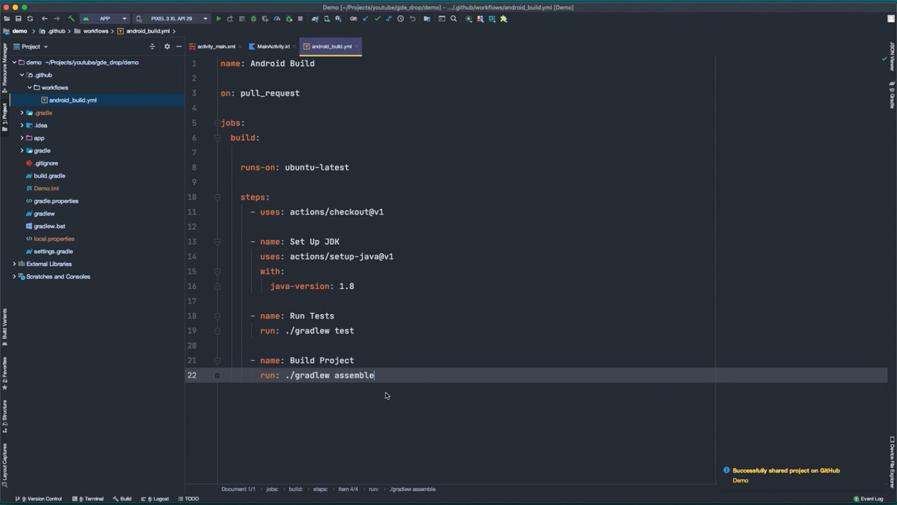
Step: Check out master, pull the merged changes, and create the ne/test branch
click(93, 498)
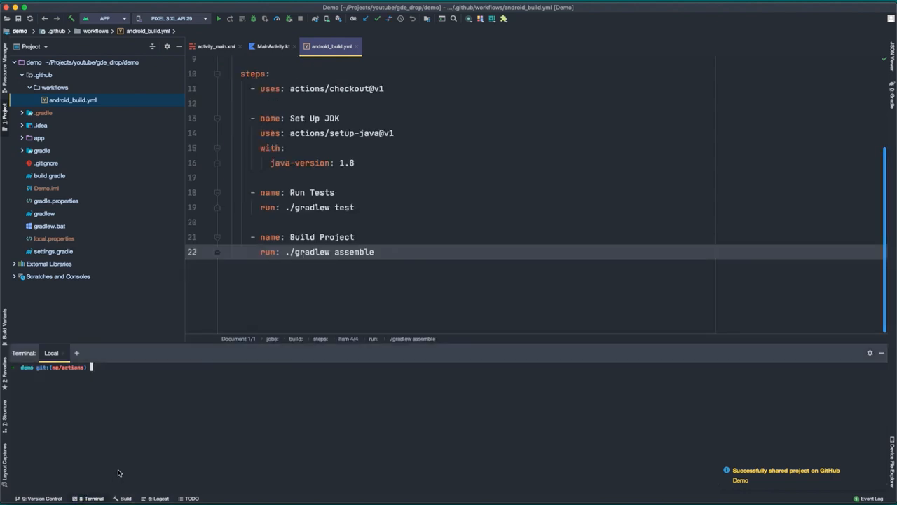
text(git checkout master)
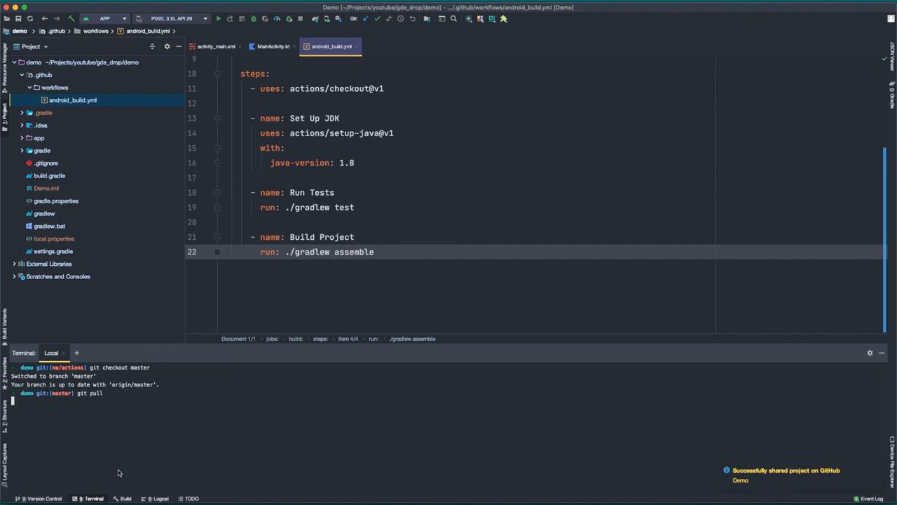
key(Return)
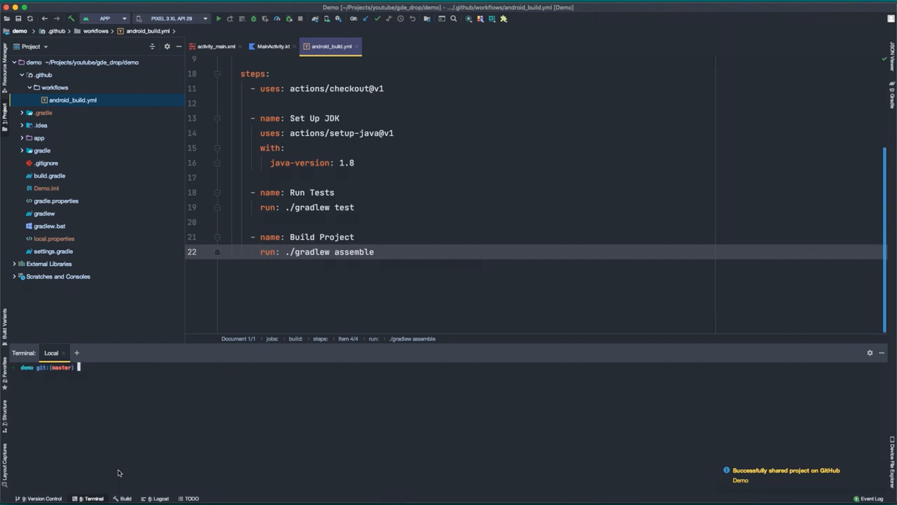
text(git checkout)
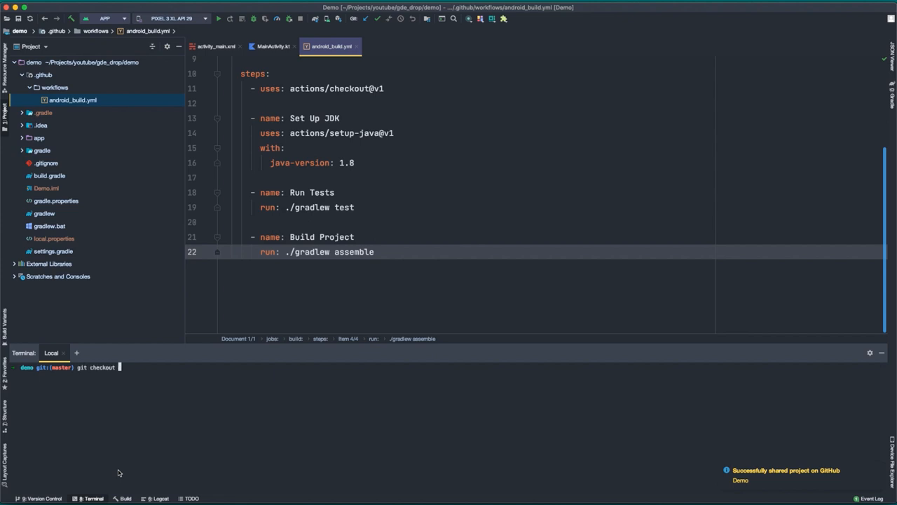
text(-b ne/t)
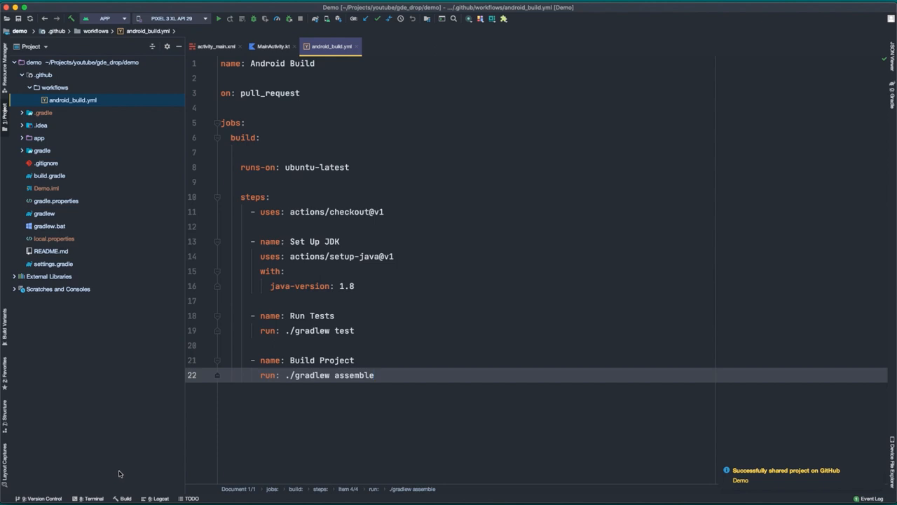
Step: Add a blank line after super.onCreate in MainActivity.kt, stage, commit and push ne/test
click(273, 47)
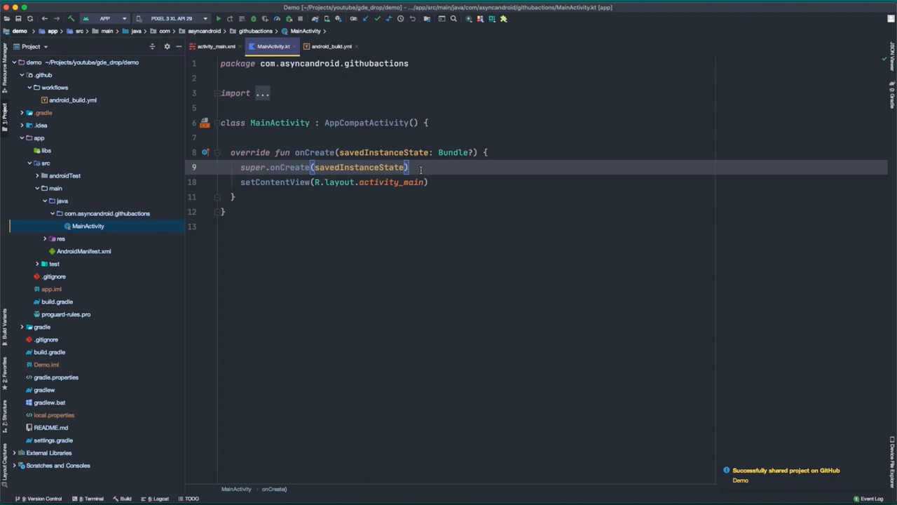
key(enter)
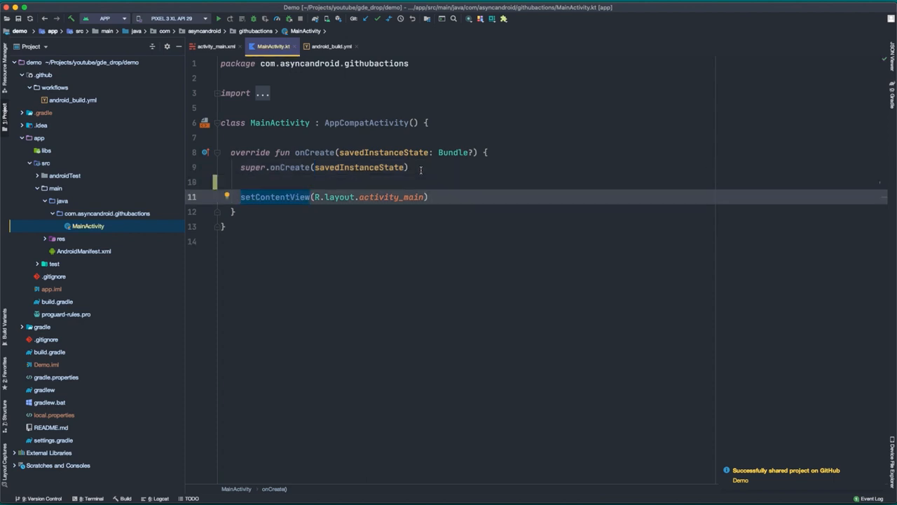
click(93, 499)
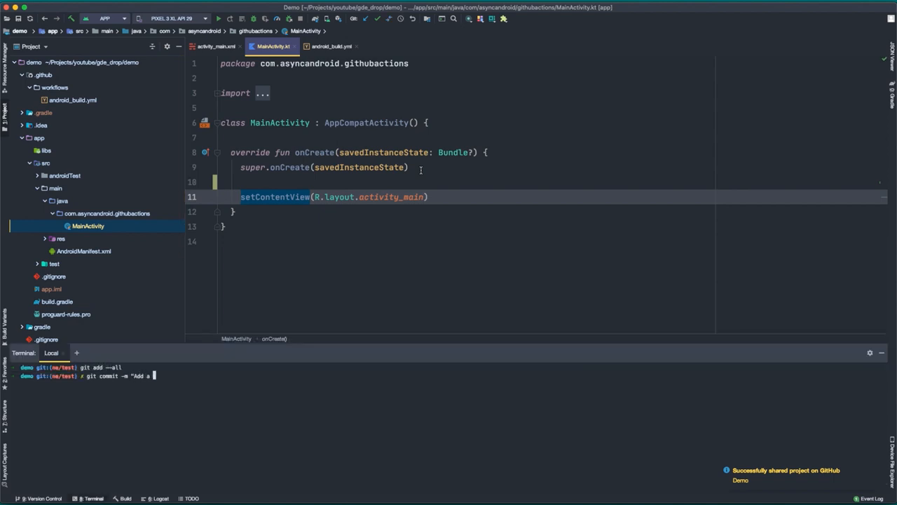
key(Return)
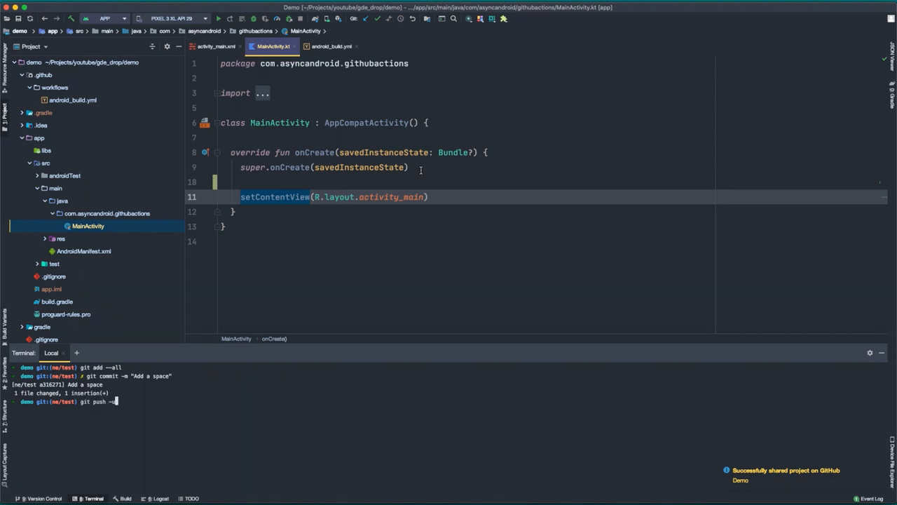
key(Return)
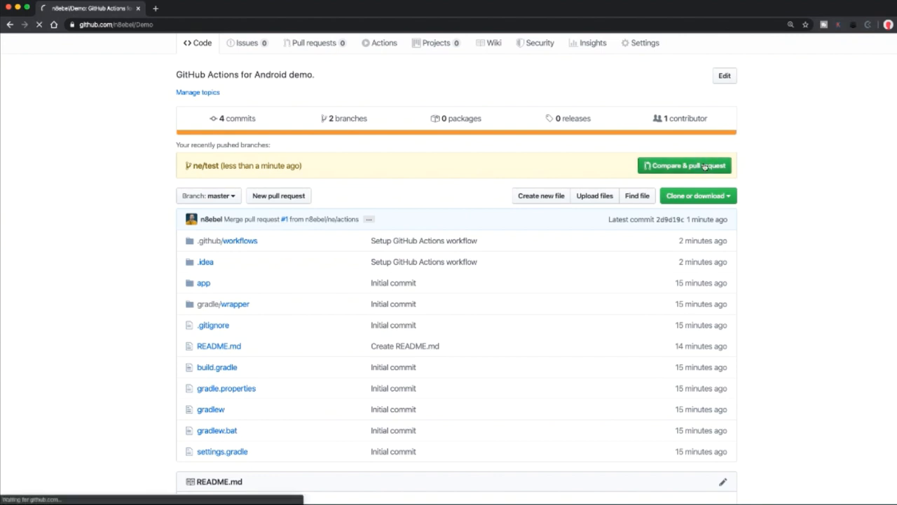
Step: Create pull request #2 "Add a space" from ne/test, with the Android Build check queued
click(684, 165)
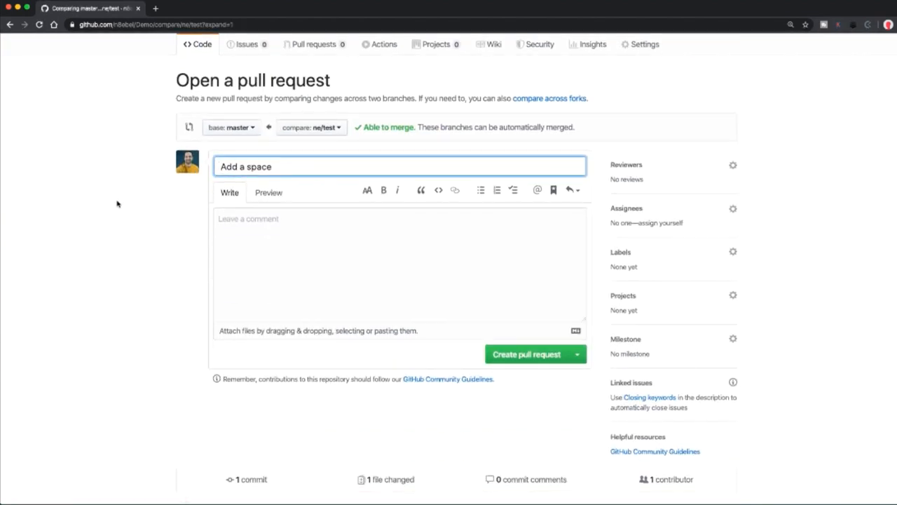
click(527, 354)
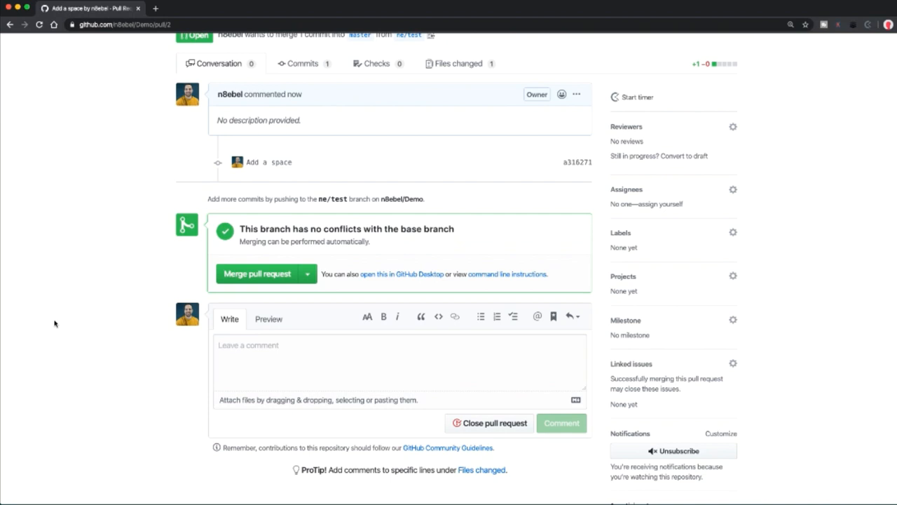
scroll(up, 3)
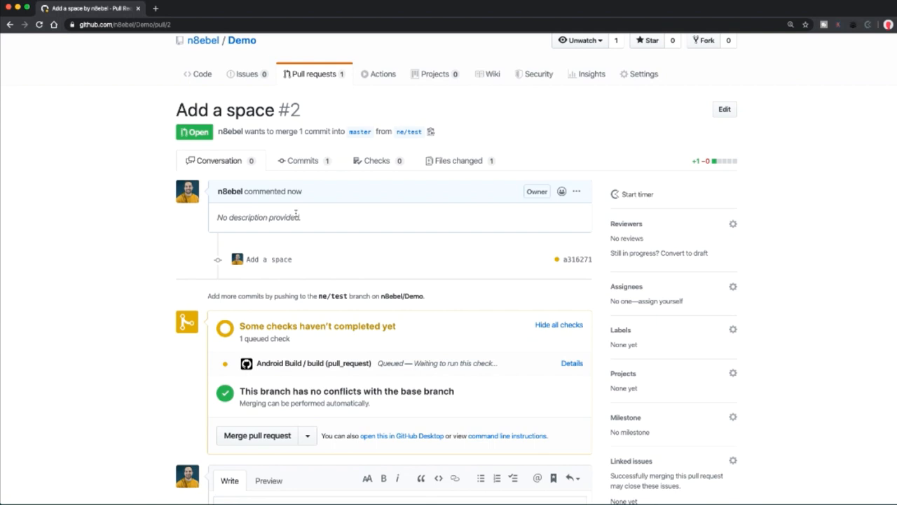
mouse_move(278, 373)
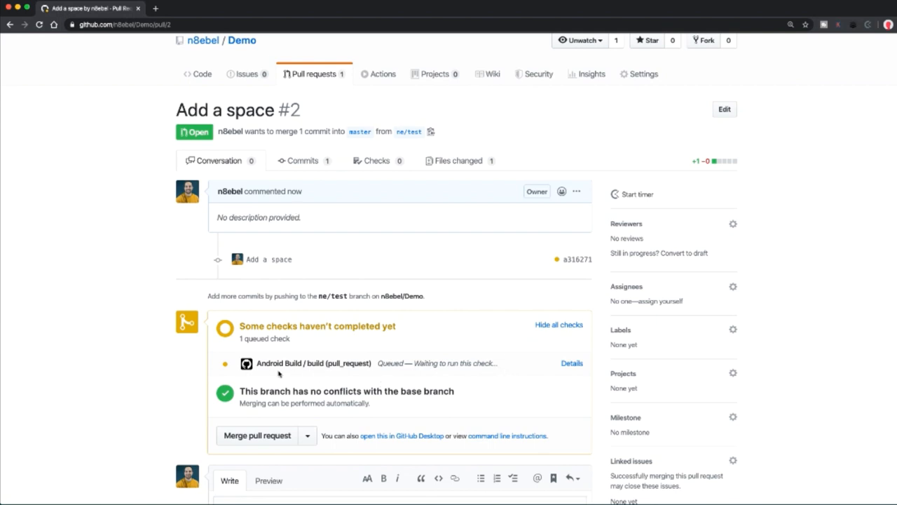
mouse_move(382, 372)
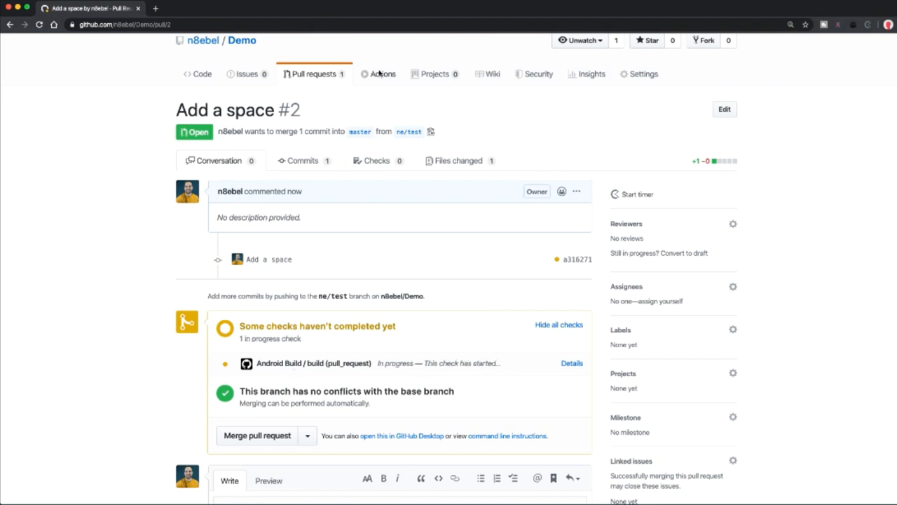
Step: Filter the Actions runs to the Android Build workflow
click(383, 73)
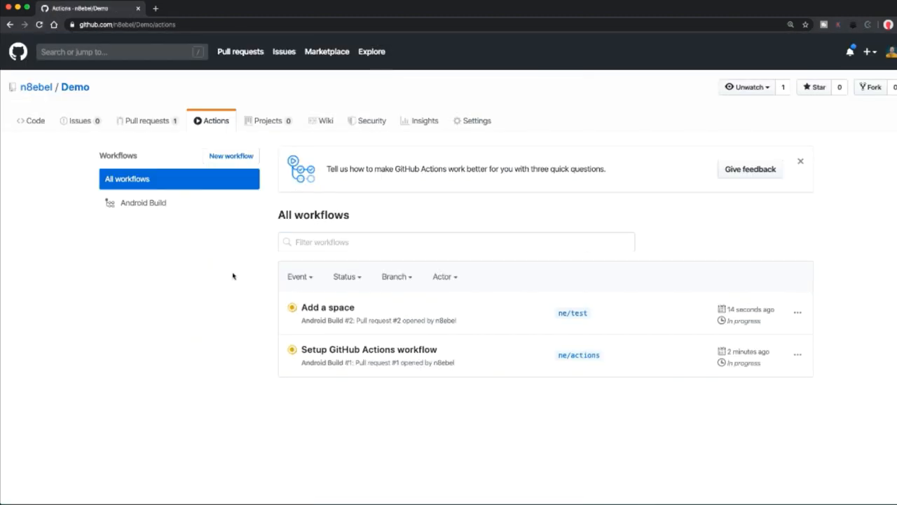
click(143, 202)
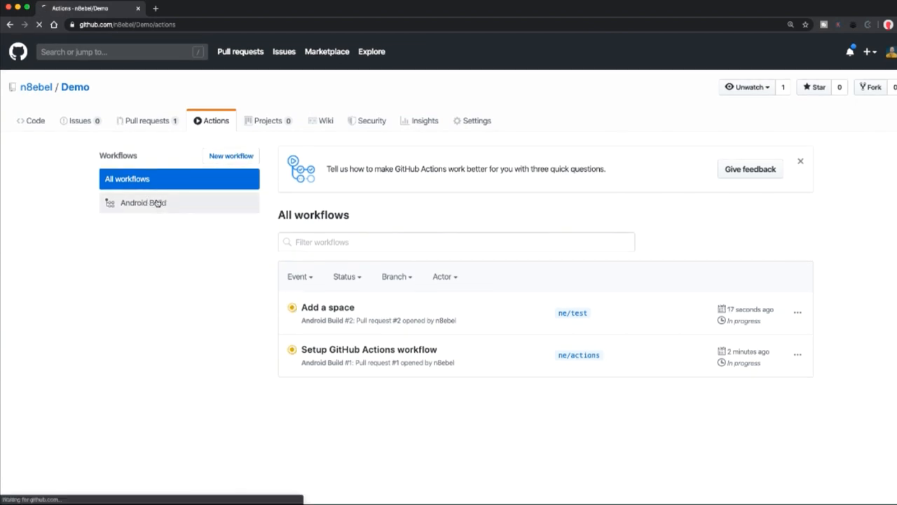
click(143, 202)
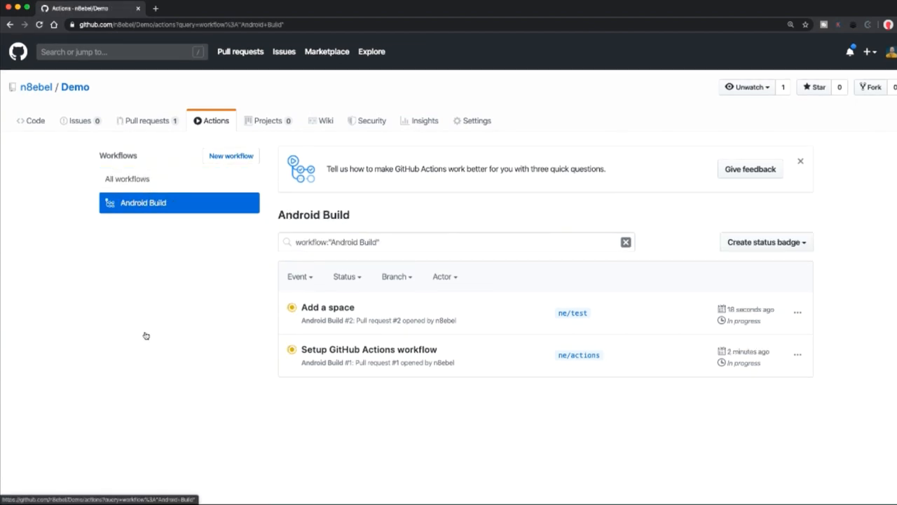
mouse_move(344, 317)
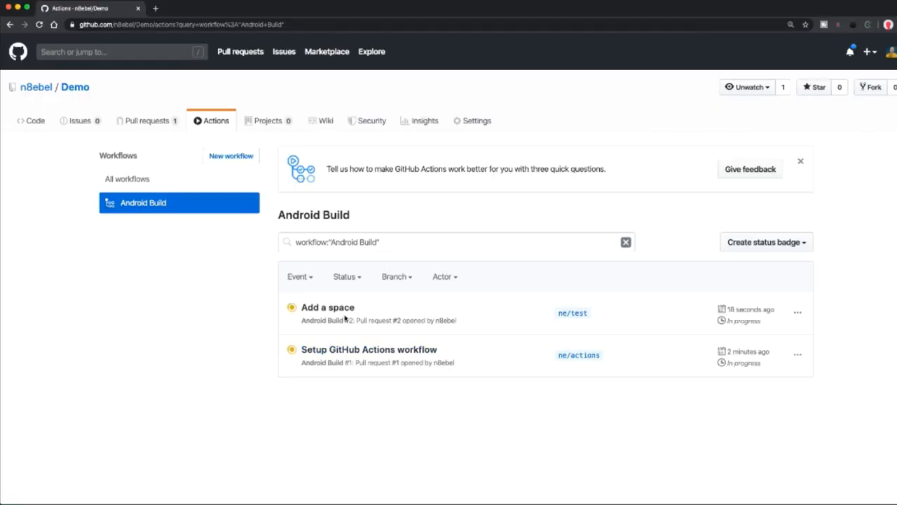
mouse_move(328, 307)
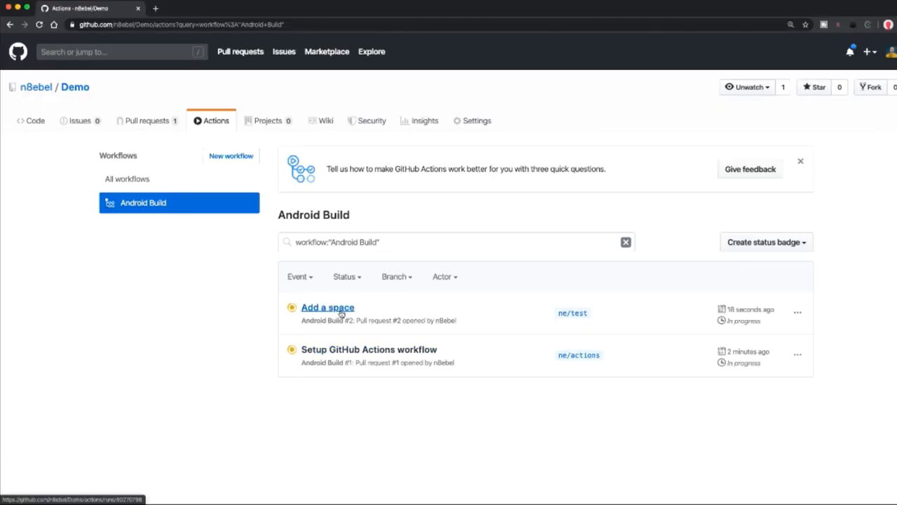
mouse_move(370, 349)
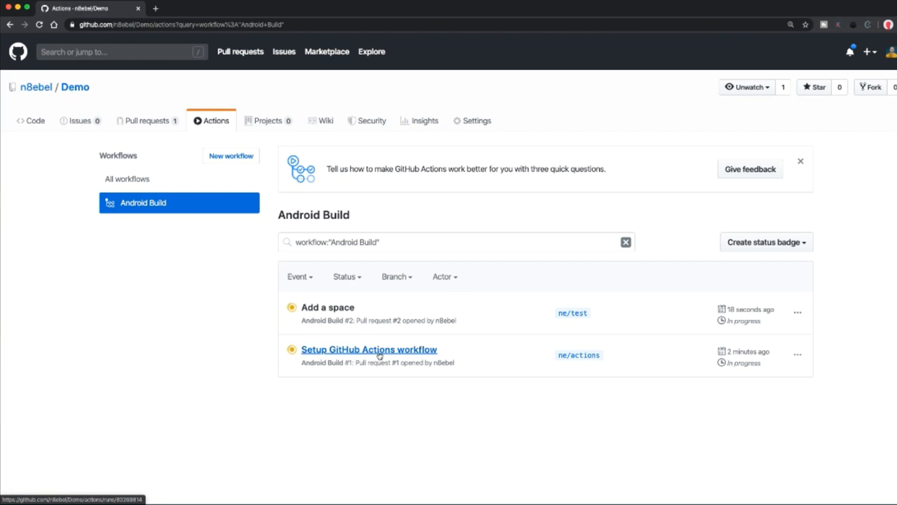
Step: View the Android Build YAML for the in-progress Add a space run
click(328, 307)
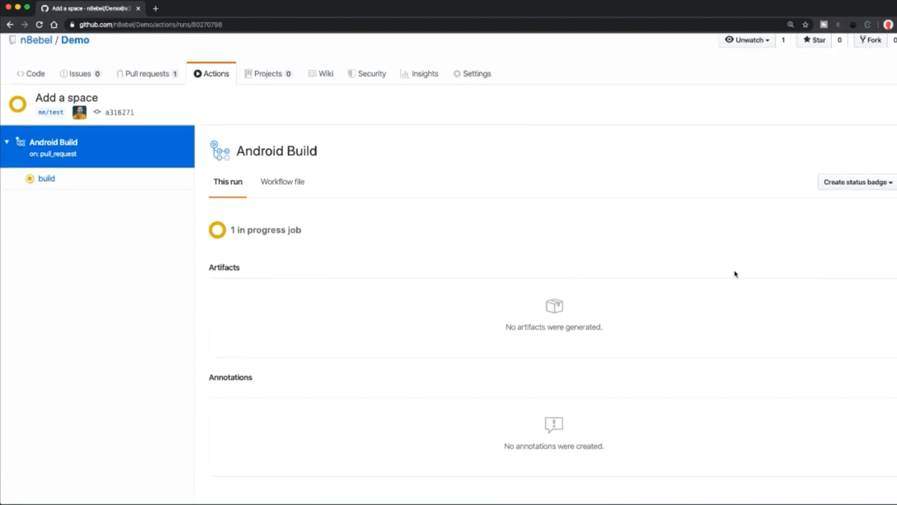
click(282, 182)
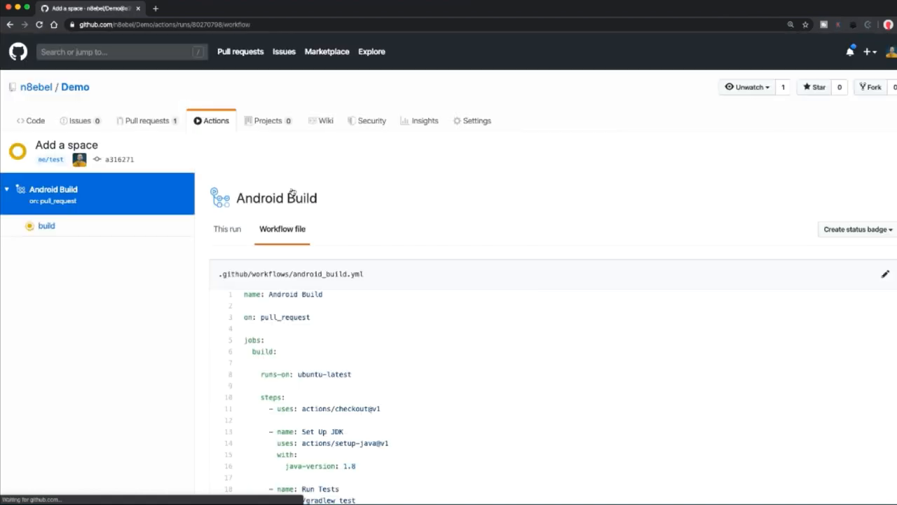
scroll(down, 3)
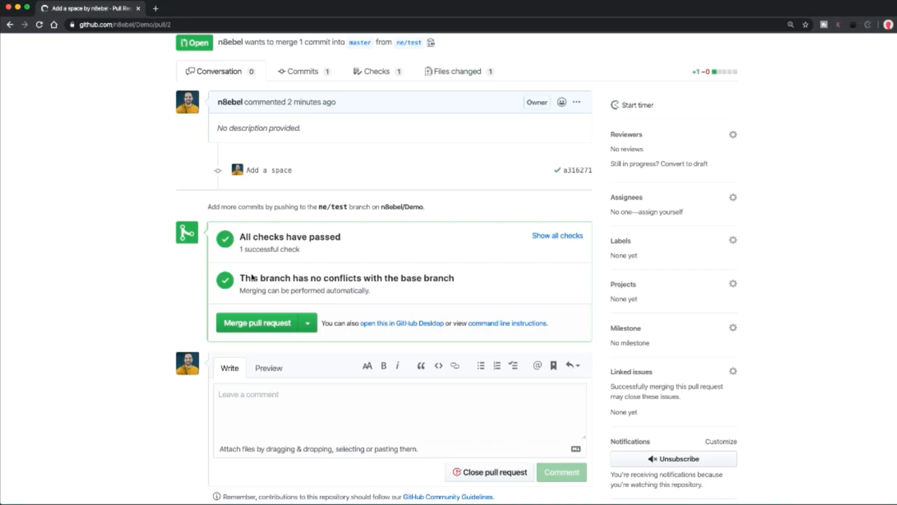
Step: Expand pull request #2's checks to show Android Build / build successful
click(558, 236)
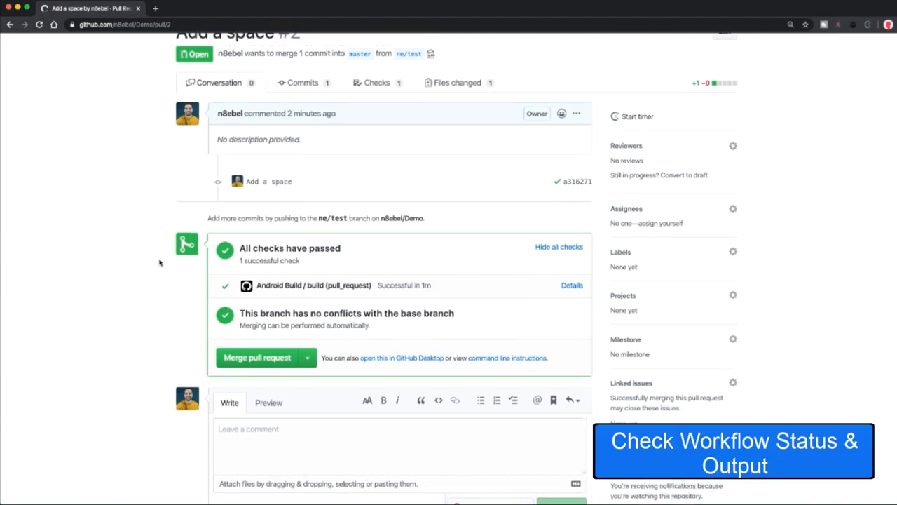
scroll(up, 3)
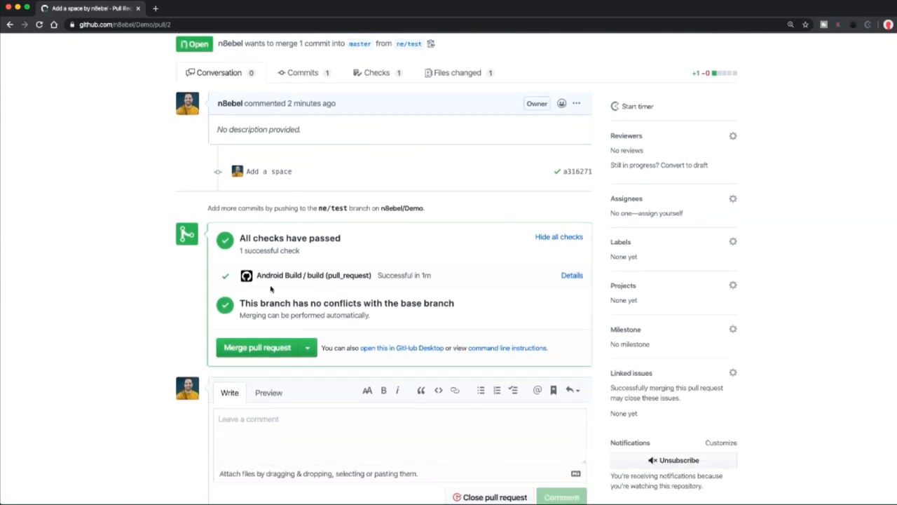
scroll(up, 3)
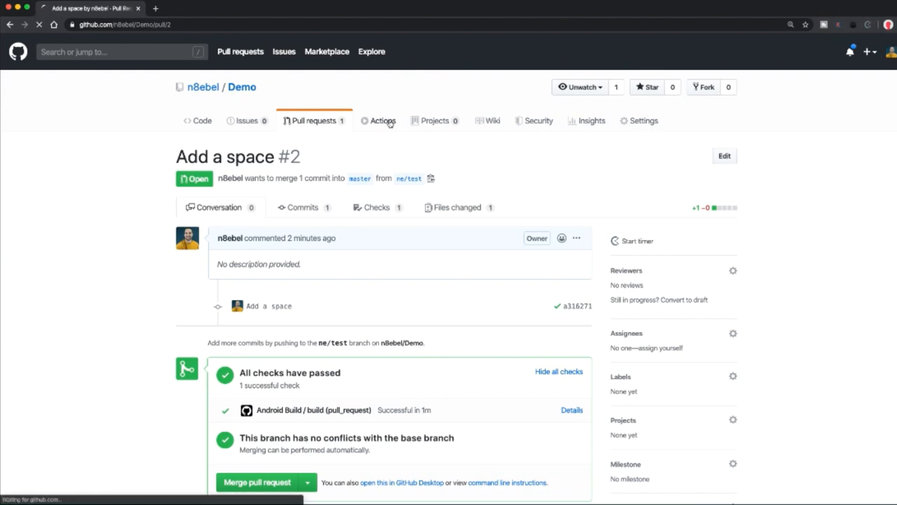
Step: Go to the completed Add a space run and its build job's step logs
click(383, 121)
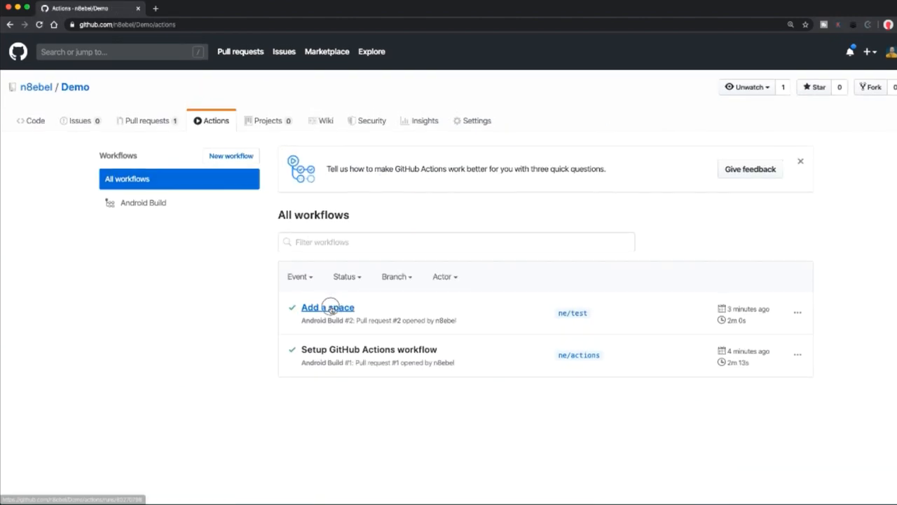
click(327, 307)
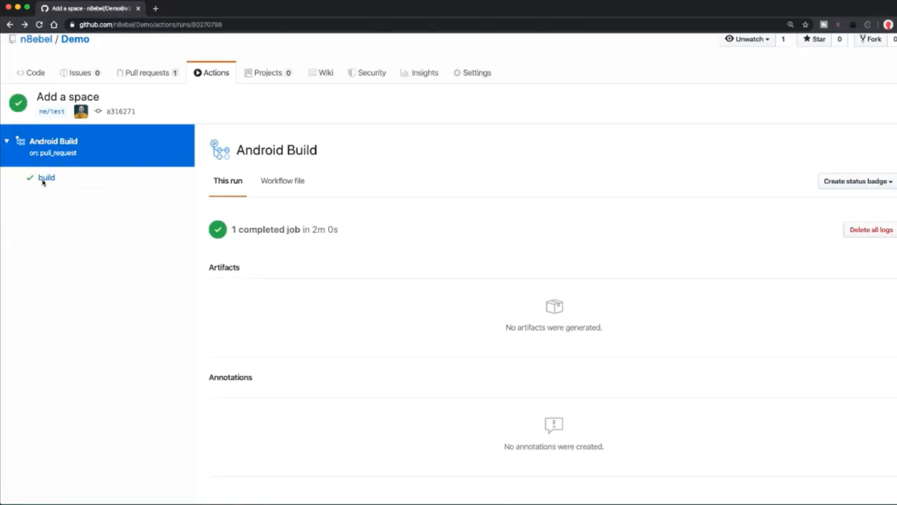
click(46, 177)
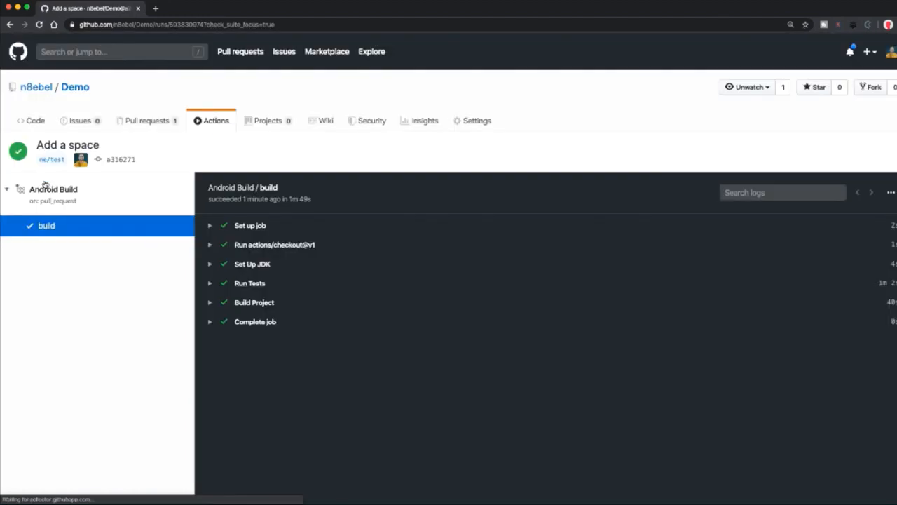
mouse_move(342, 252)
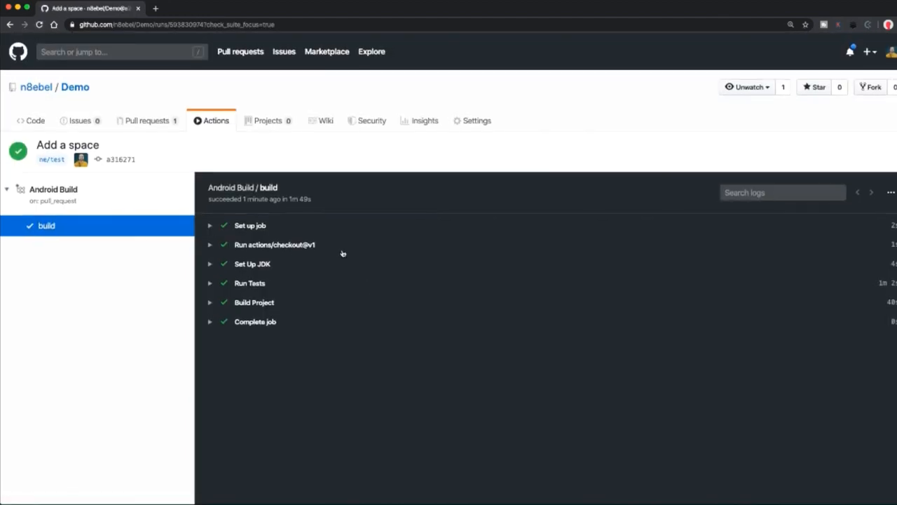
mouse_move(345, 294)
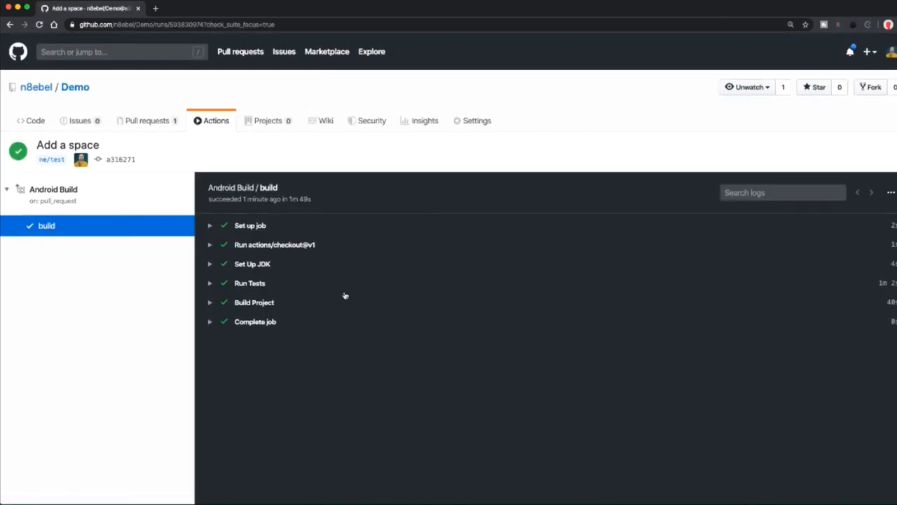
mouse_move(339, 294)
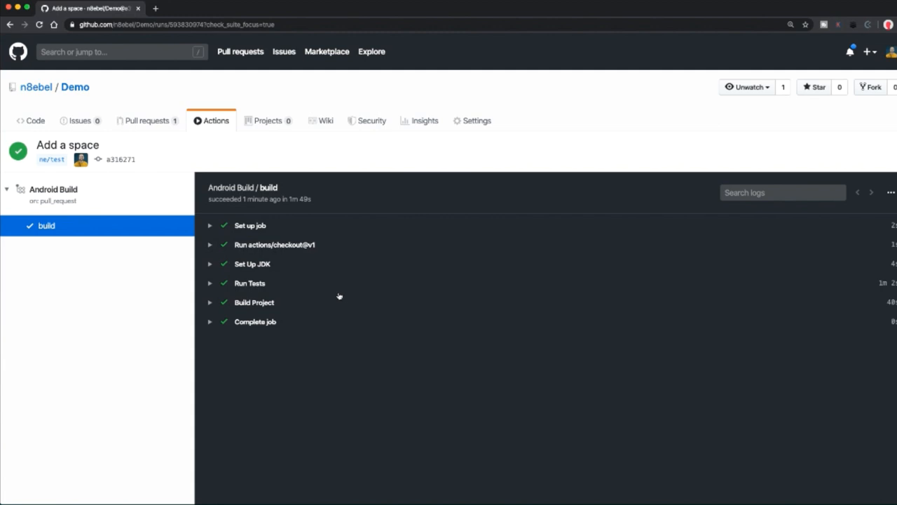
mouse_move(211, 254)
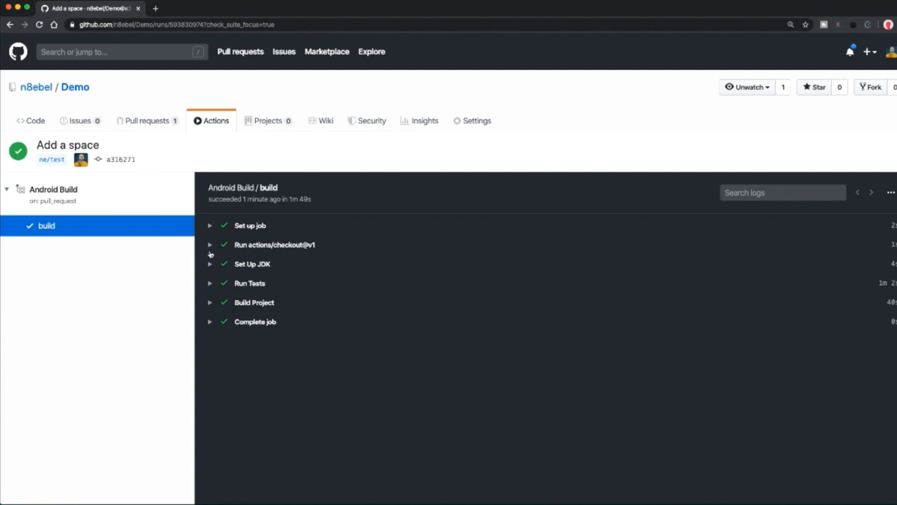
Step: Expand the checkout, Set Up JDK and Build Project logs down to BUILD SUCCESSFUL in 39s
click(210, 244)
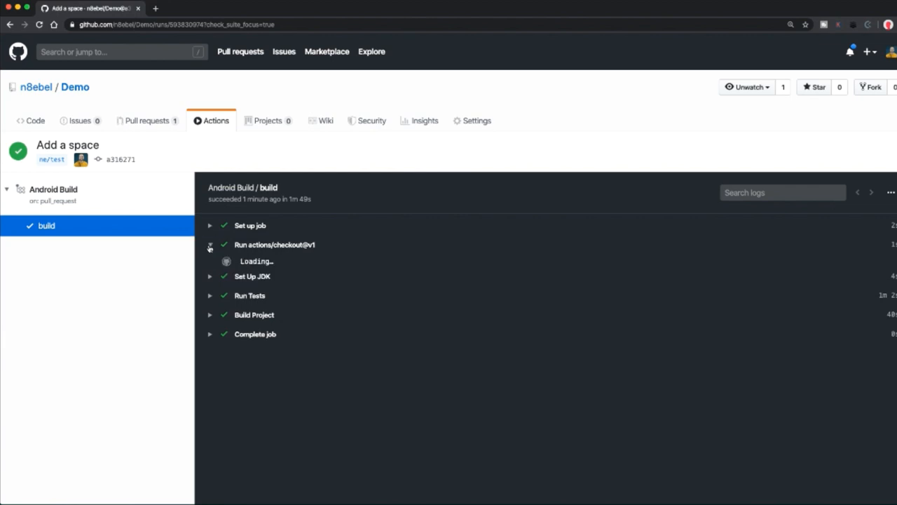
click(210, 244)
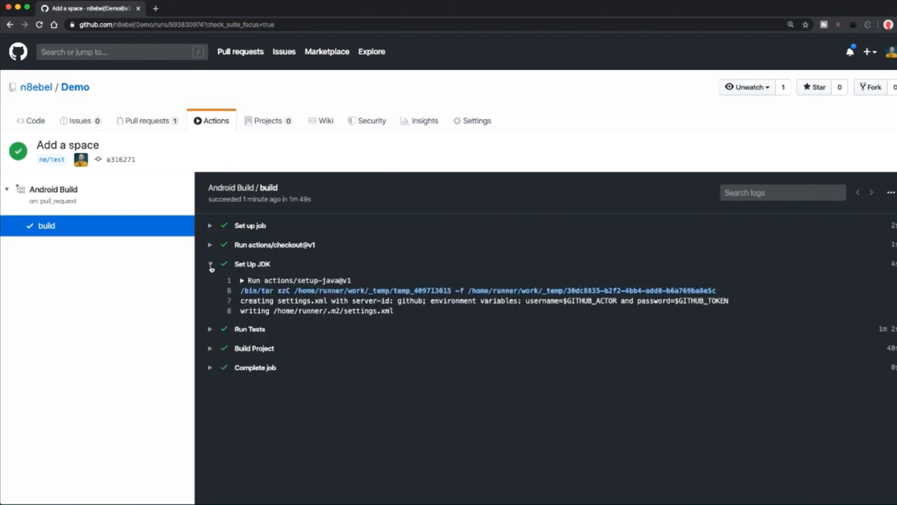
click(211, 263)
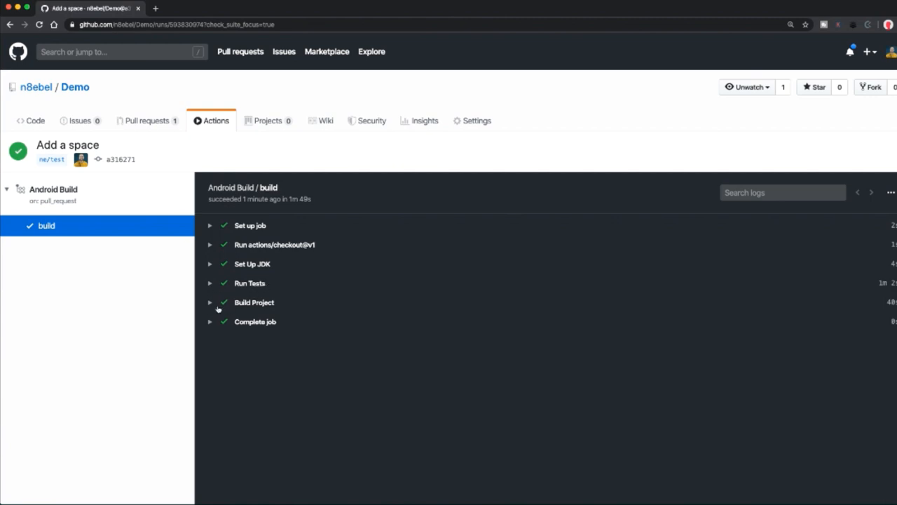
click(211, 303)
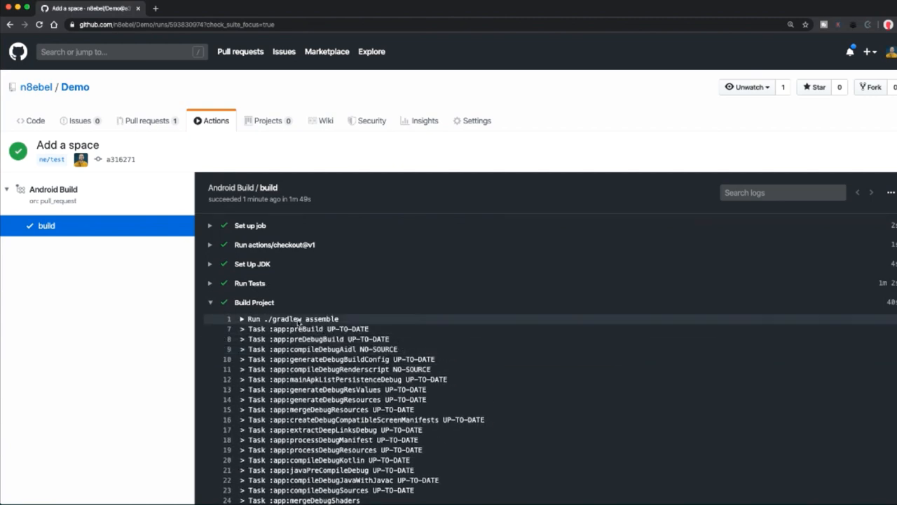
scroll(down, 3)
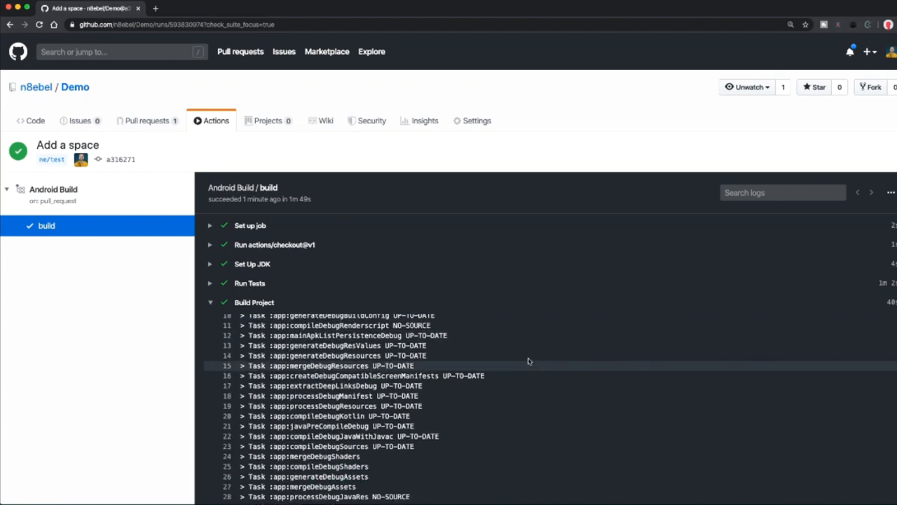
scroll(down, 3)
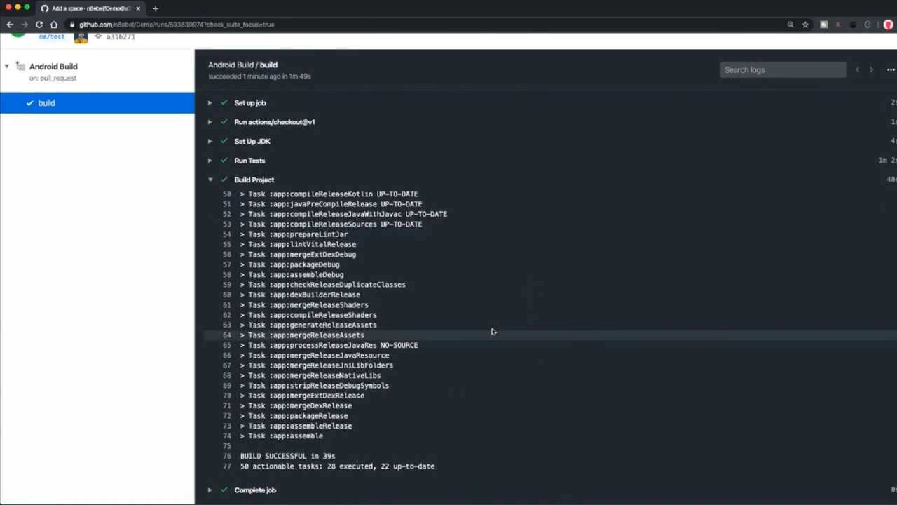
mouse_move(359, 445)
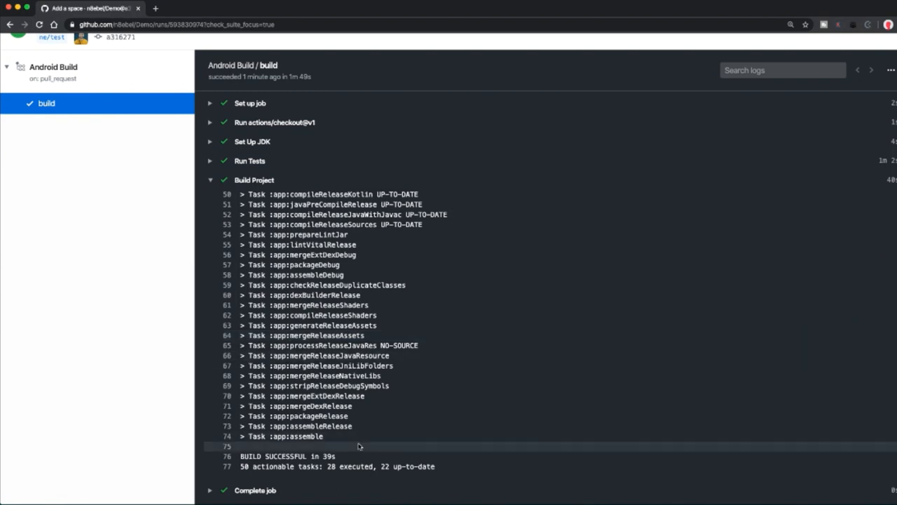